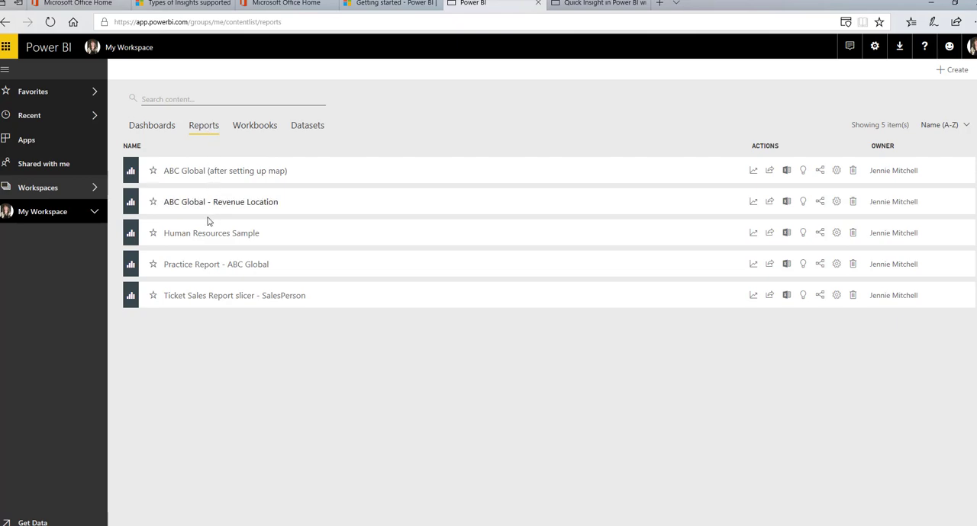
# Open the Practice Report - ABC Global report from My Workspace's reports list
pyautogui.click(216, 264)
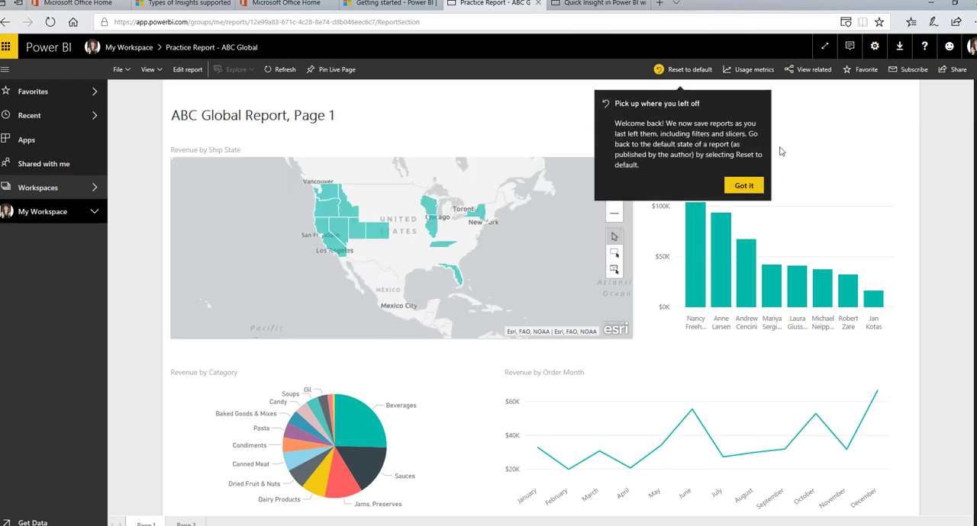
# Dismiss the 'Pick up where you left off' notice so Page 1 is fully visible
pyautogui.click(743, 184)
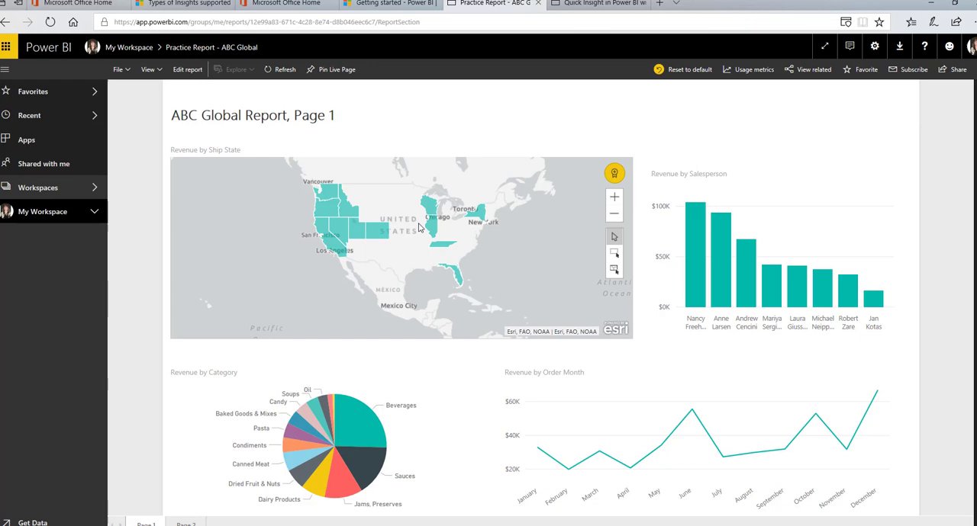
pyautogui.moveTo(449, 264)
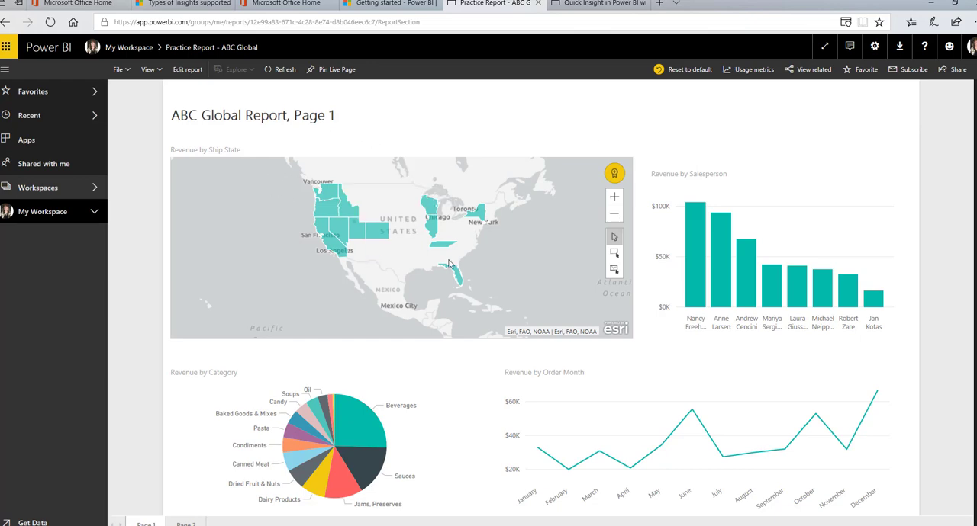
pyautogui.moveTo(366, 214)
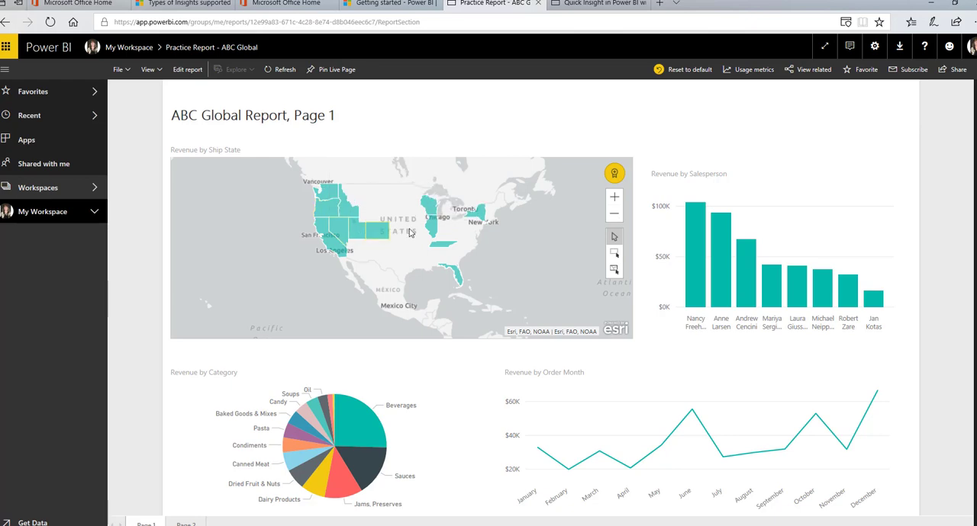
pyautogui.moveTo(670, 232)
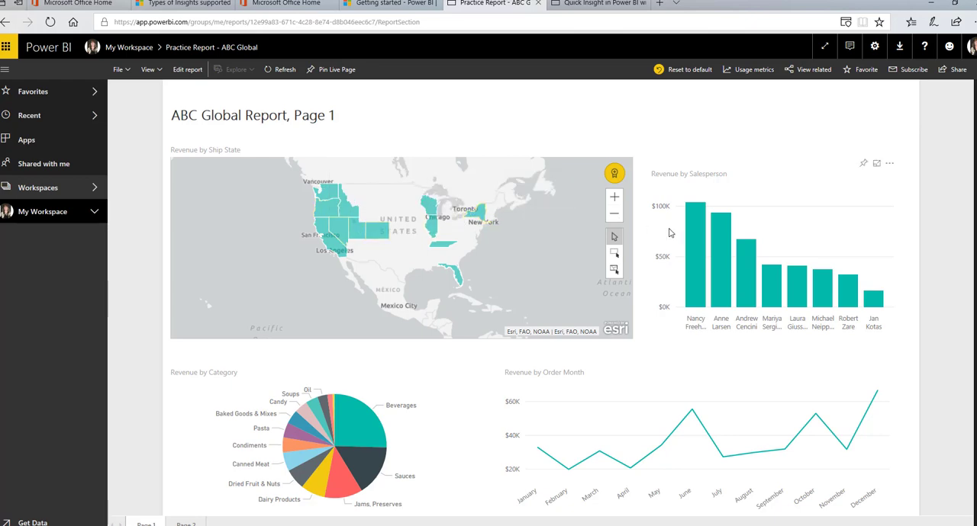
pyautogui.moveTo(505, 338)
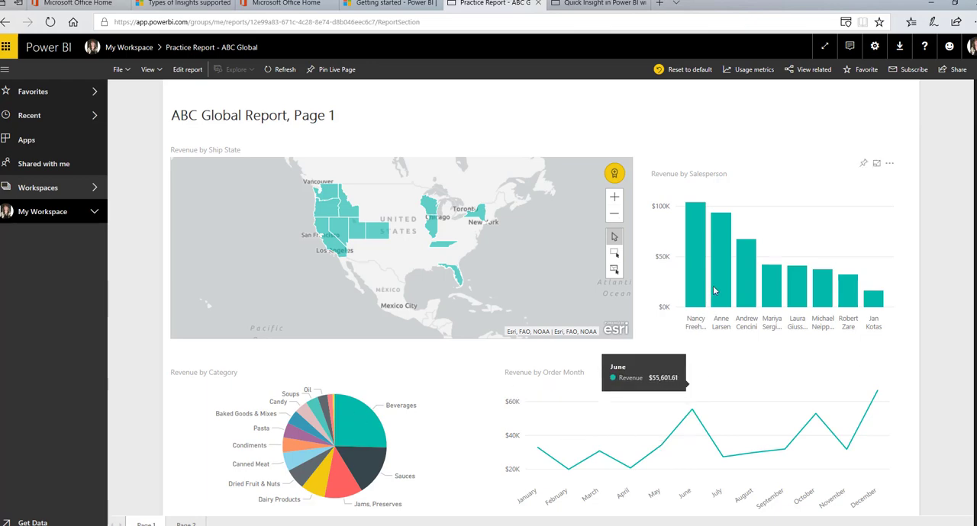
pyautogui.moveTo(723, 250)
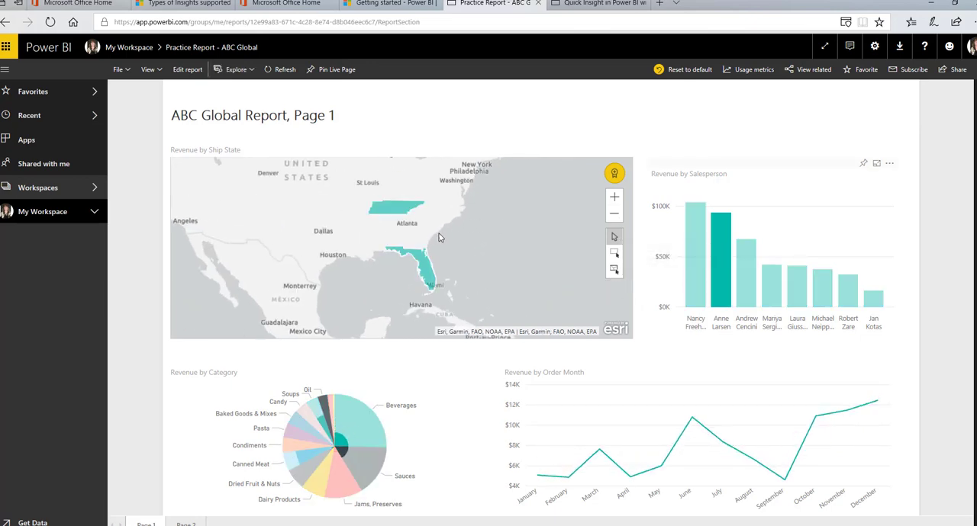
pyautogui.moveTo(421, 264)
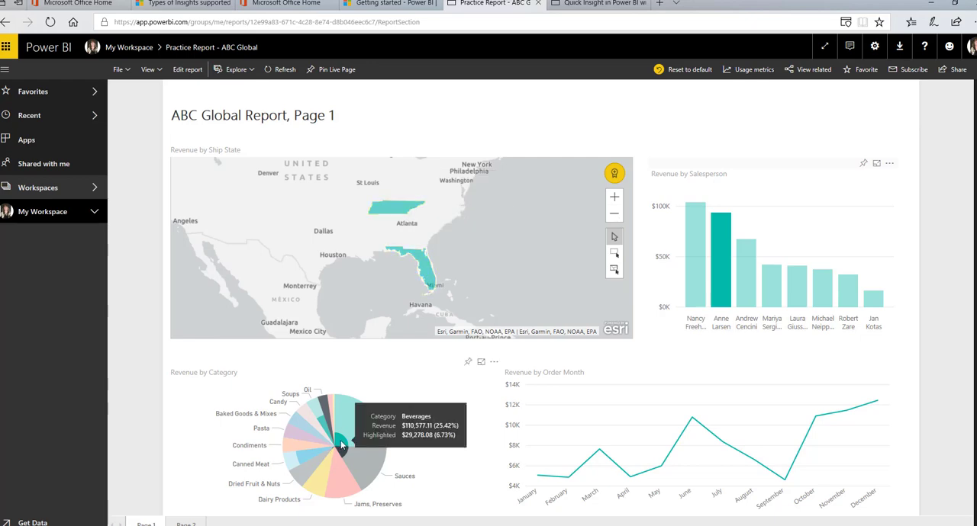
pyautogui.moveTo(372, 415)
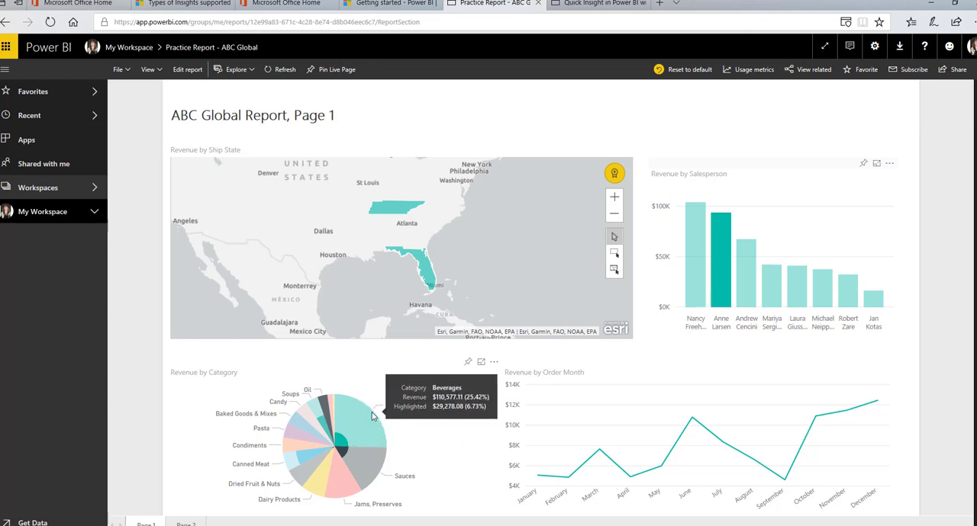
pyautogui.moveTo(339, 445)
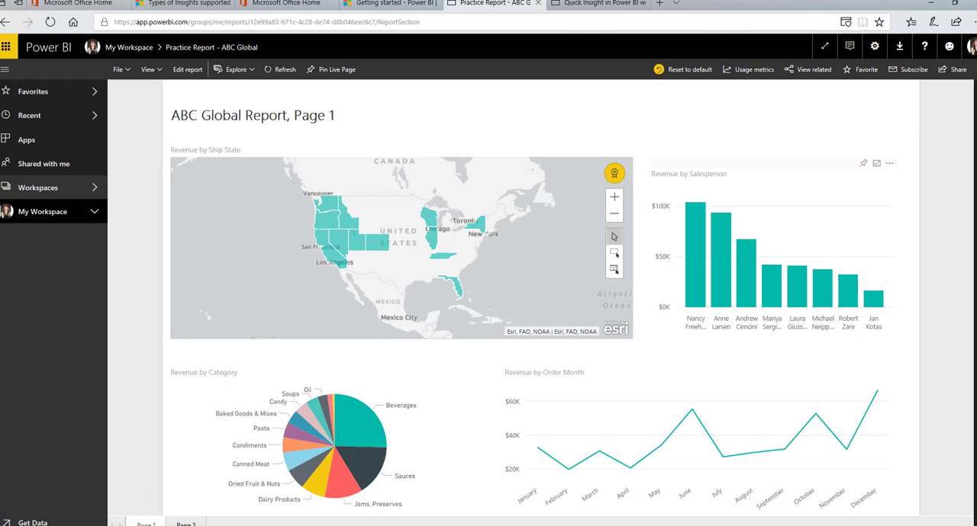
pyautogui.click(186, 522)
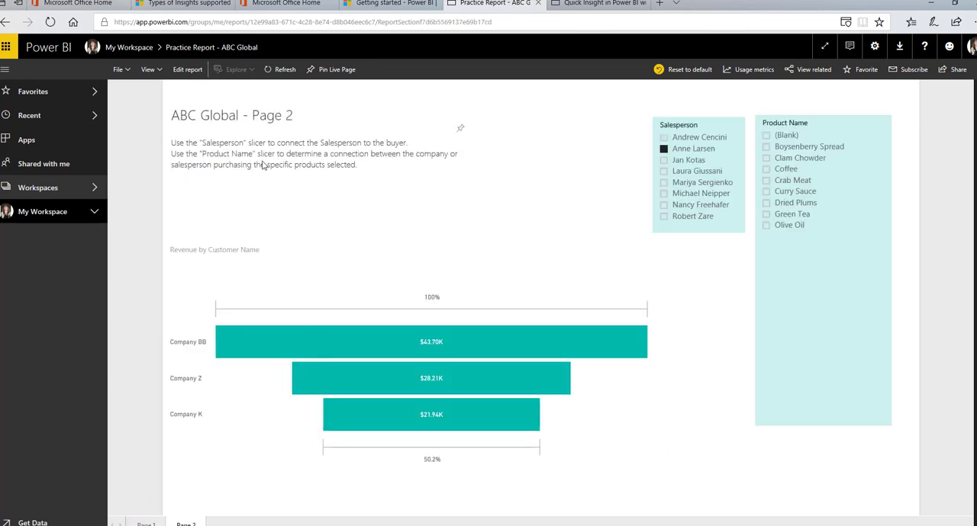
pyautogui.moveTo(190, 153)
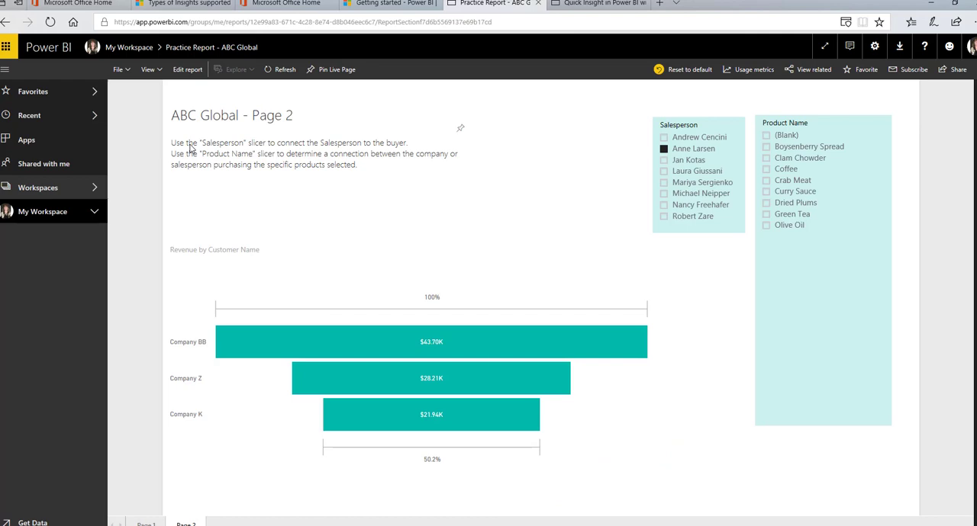
pyautogui.moveTo(568, 165)
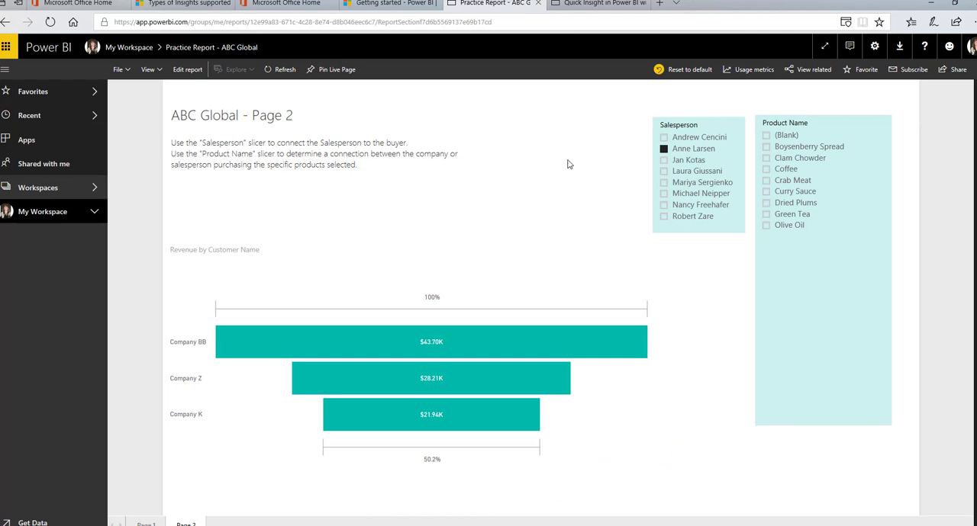
pyautogui.click(664, 148)
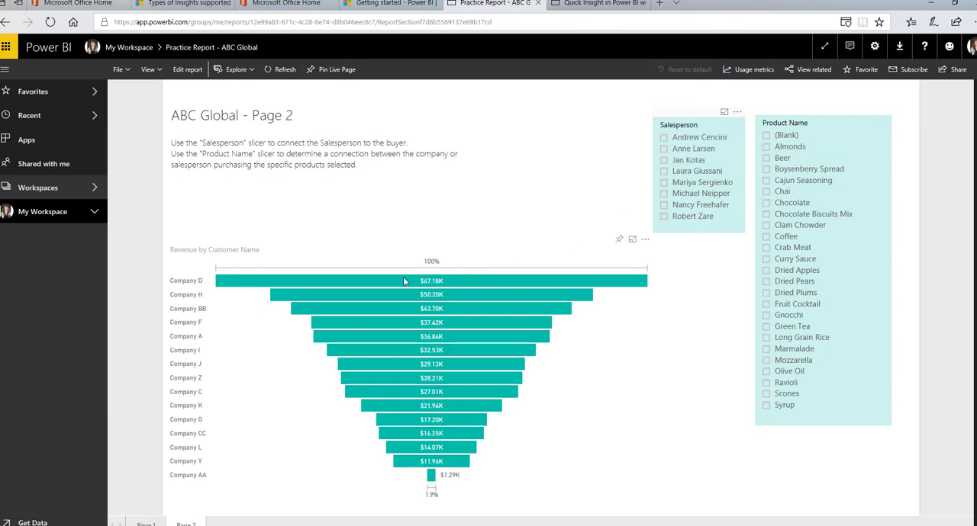
pyautogui.moveTo(174, 281)
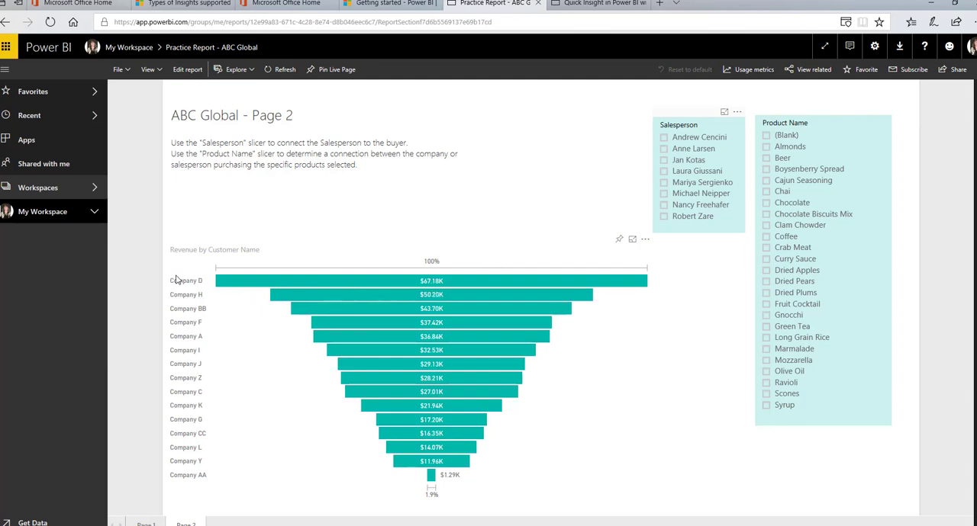
pyautogui.moveTo(227, 284)
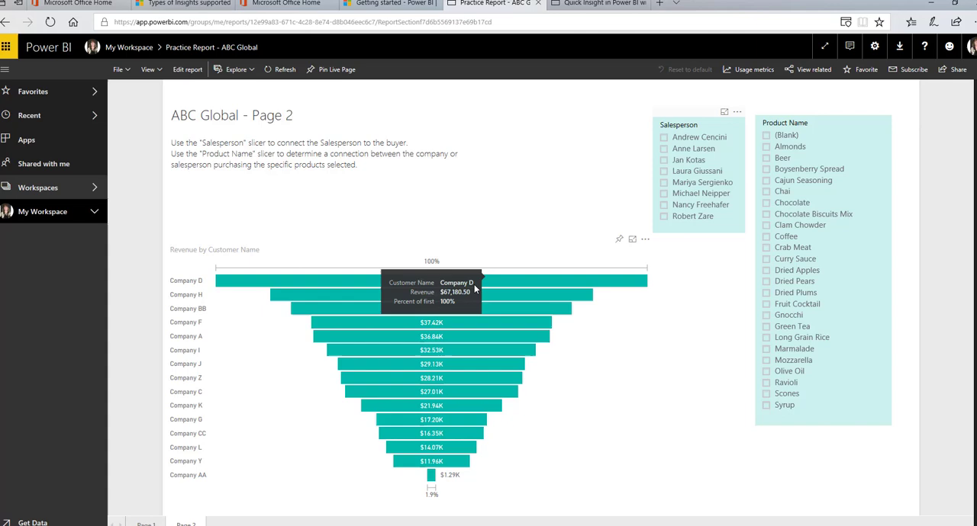
pyautogui.moveTo(458, 287)
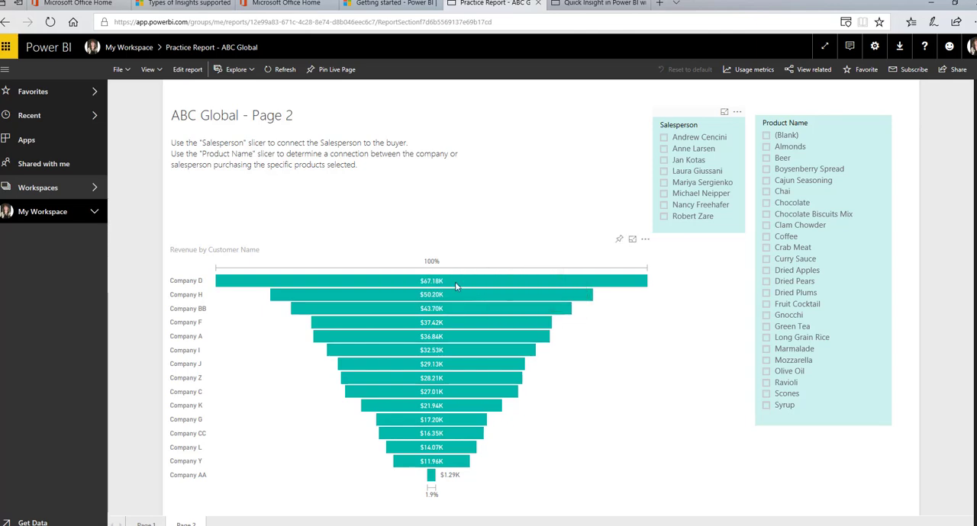
pyautogui.moveTo(467, 375)
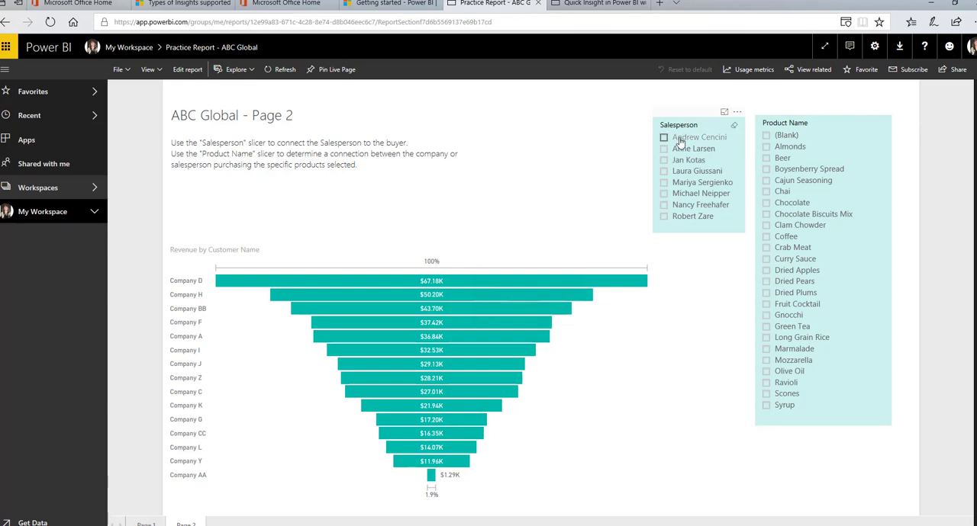
pyautogui.click(662, 148)
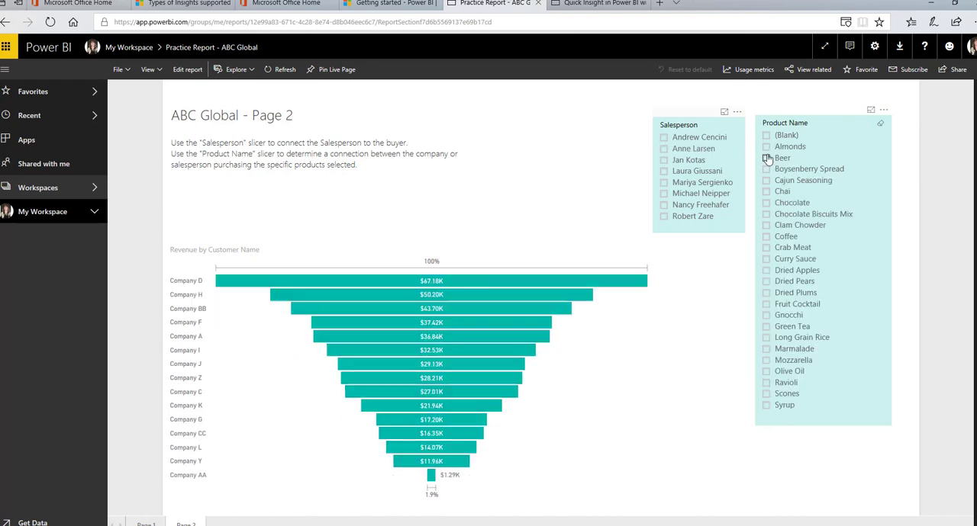
pyautogui.click(766, 159)
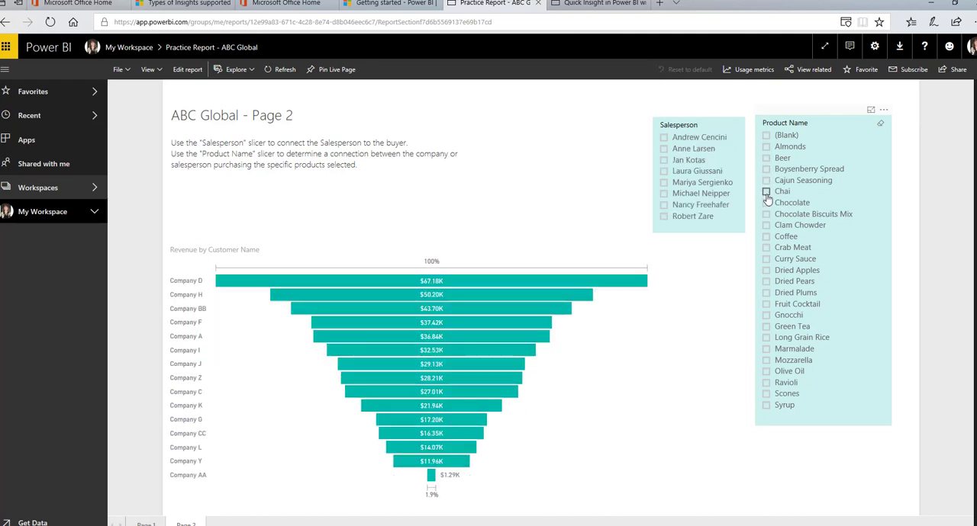
pyautogui.click(766, 201)
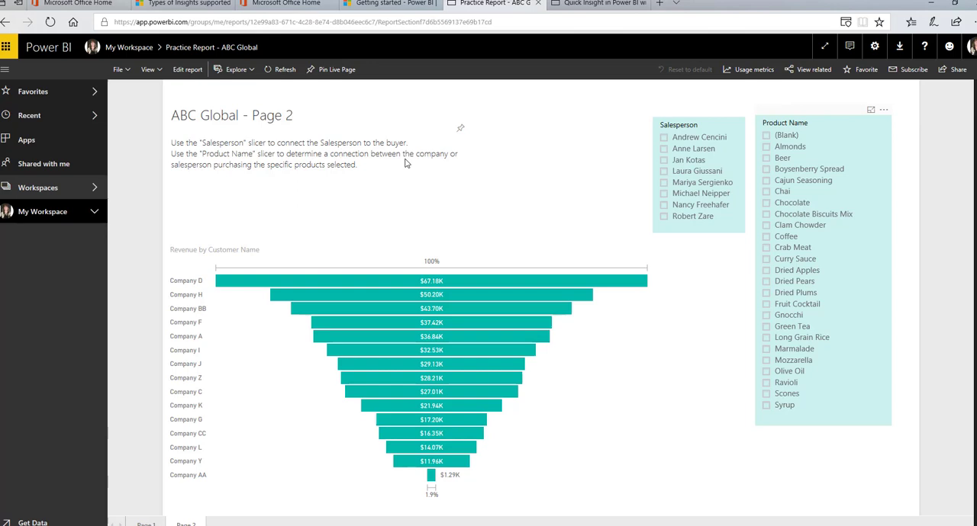
pyautogui.moveTo(354, 134)
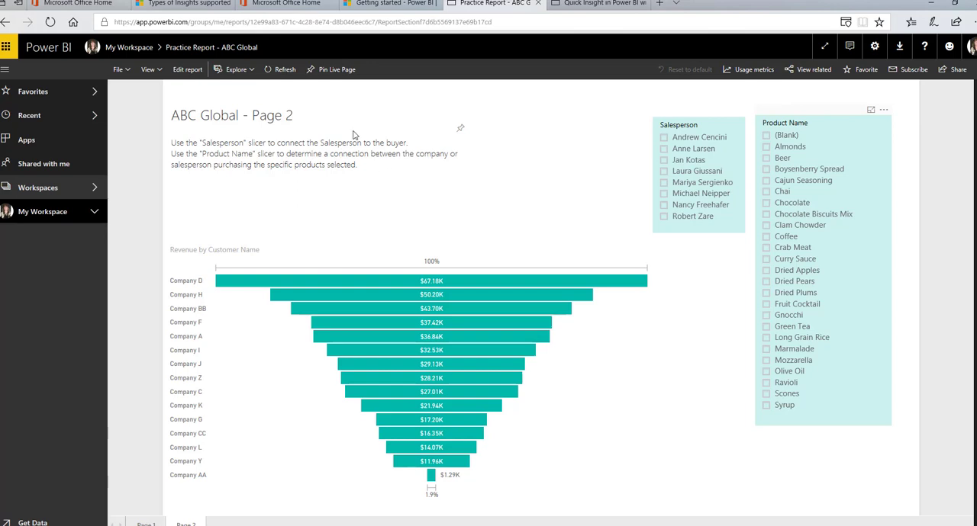
pyautogui.moveTo(359, 133)
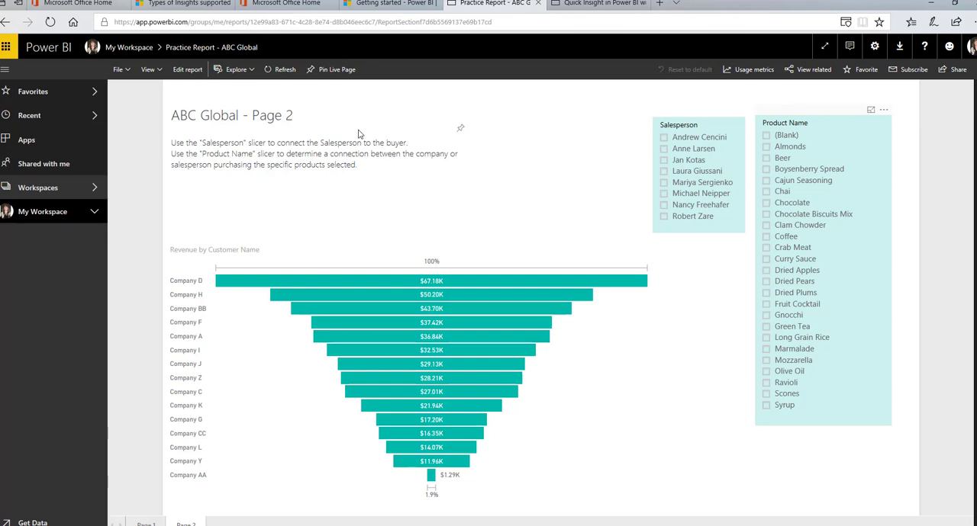
pyautogui.moveTo(363, 135)
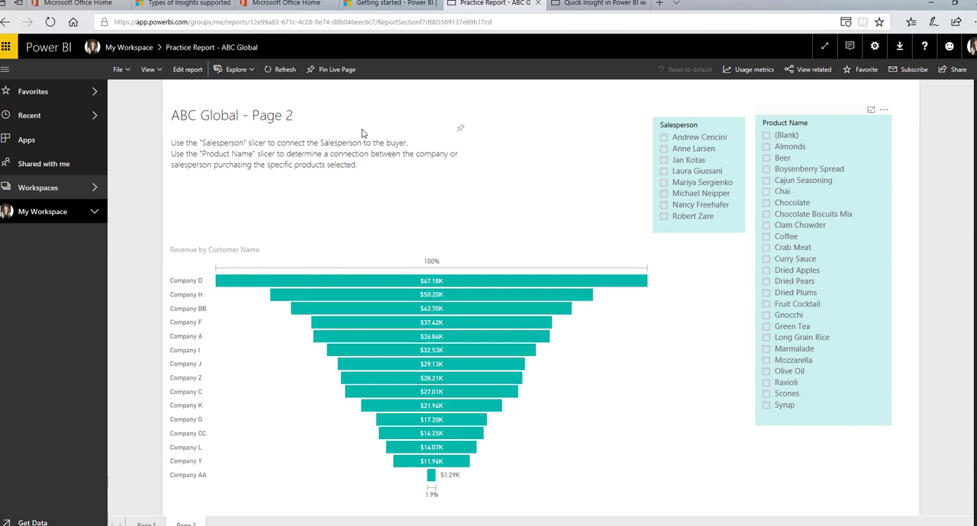
pyautogui.moveTo(128, 52)
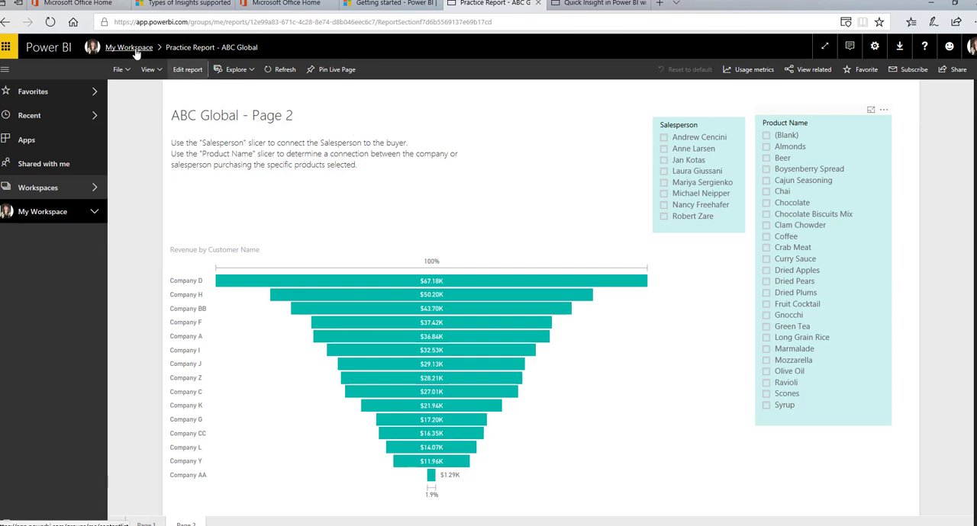
# From My Workspace's reports, create a new report on the 'Copy of Intro to Pivot Tables and Dashboards - Part 3-3' dataset
pyautogui.click(131, 46)
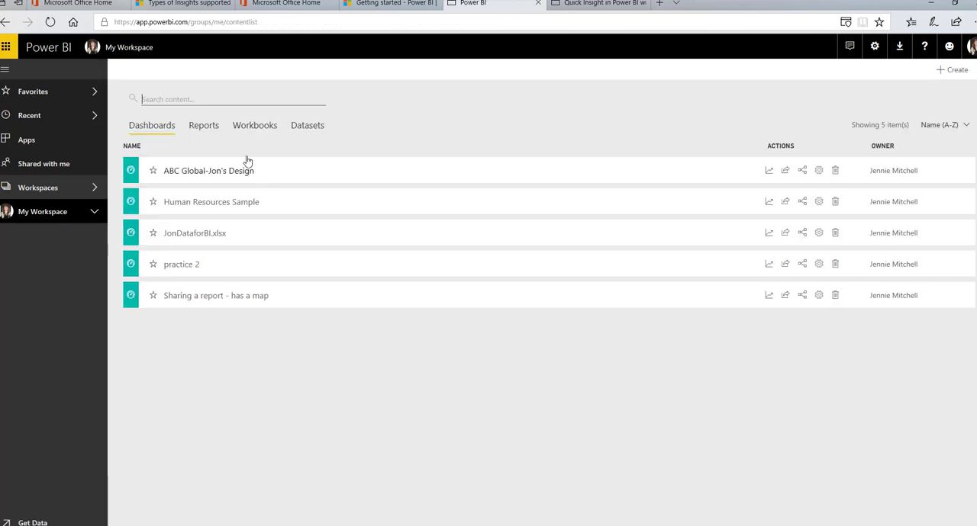
pyautogui.click(203, 125)
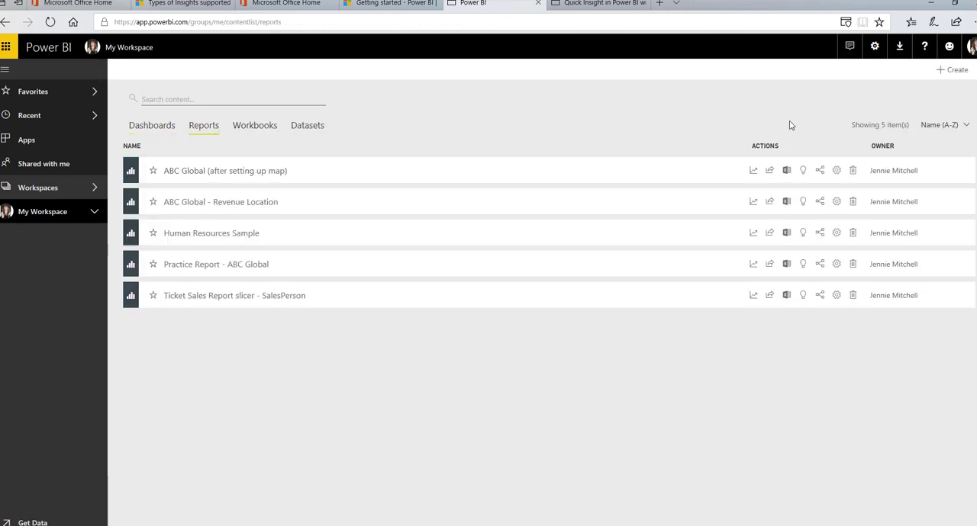
pyautogui.moveTo(944, 73)
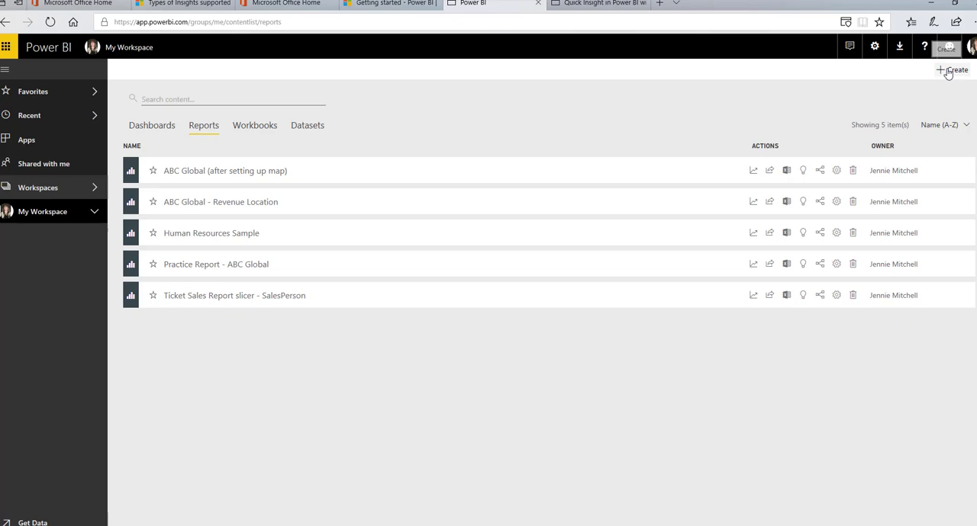
pyautogui.click(952, 70)
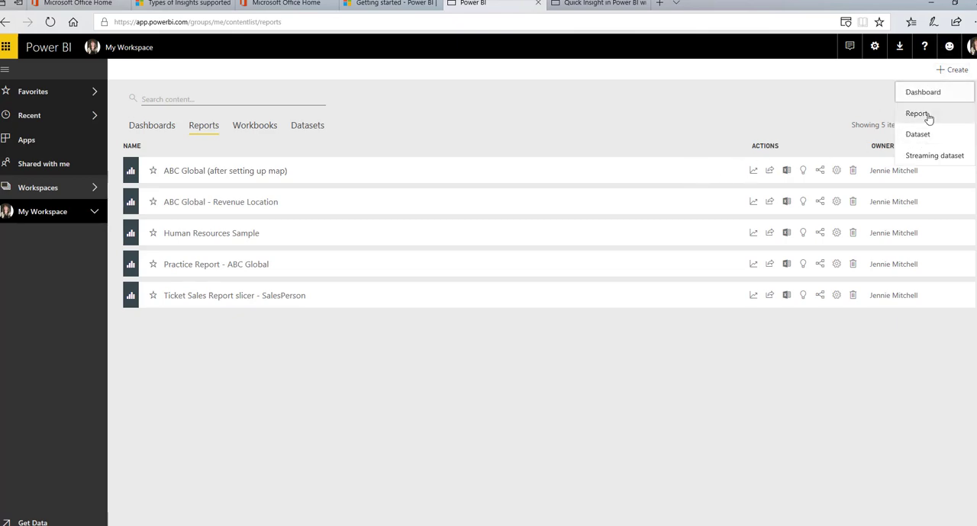
pyautogui.click(916, 113)
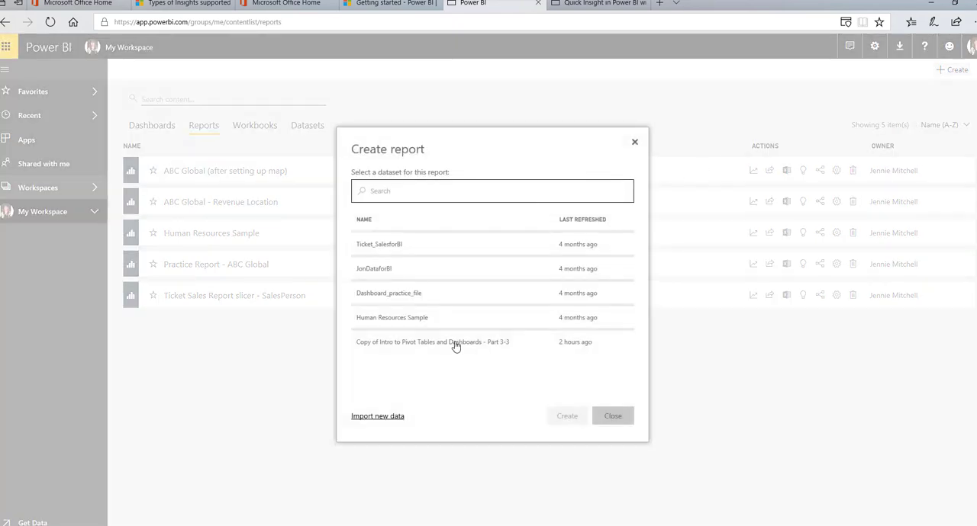
pyautogui.click(455, 342)
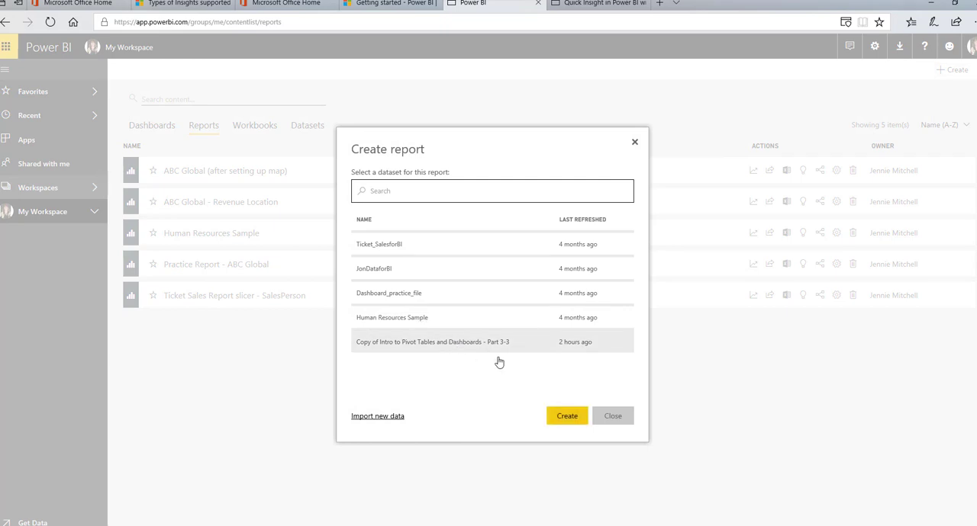
# Create the blank report and place an empty map visual and a text box on the page
pyautogui.click(566, 415)
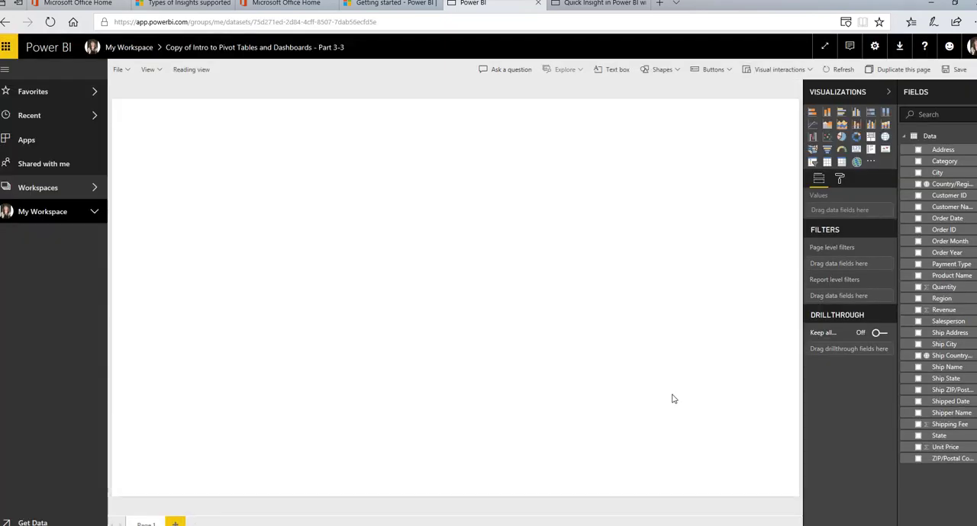
pyautogui.moveTo(644, 182)
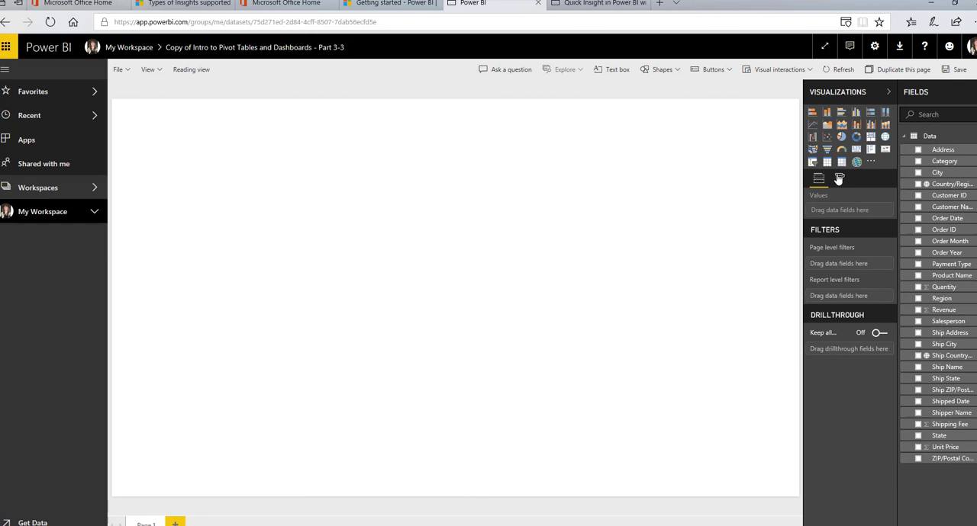
pyautogui.click(856, 162)
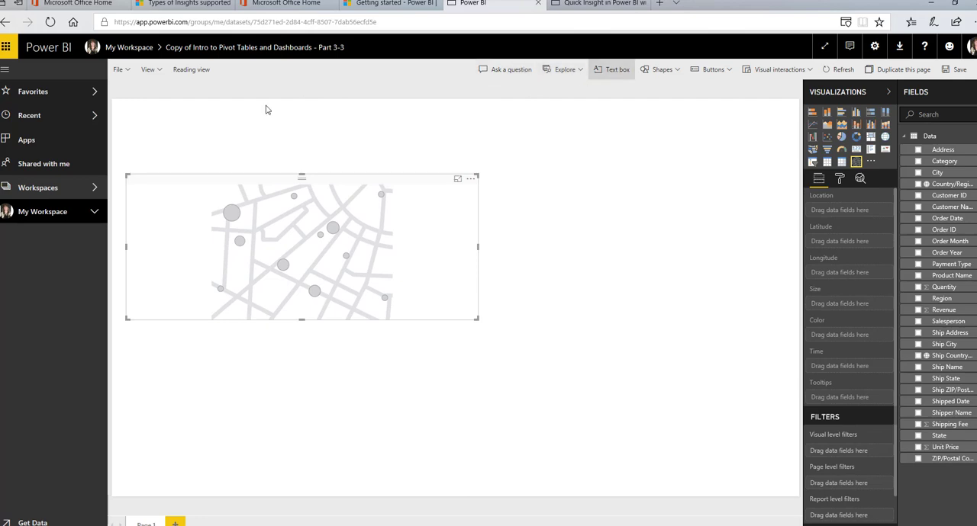
pyautogui.click(615, 69)
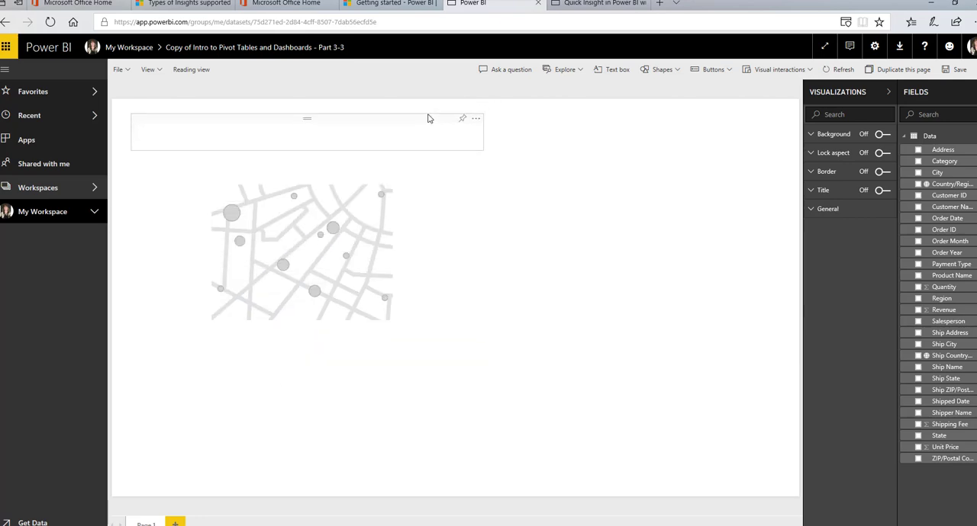
# Write 'ABC Global' over 'Information - year 2014' in the text box and enlarge the title's font
pyautogui.click(256, 131)
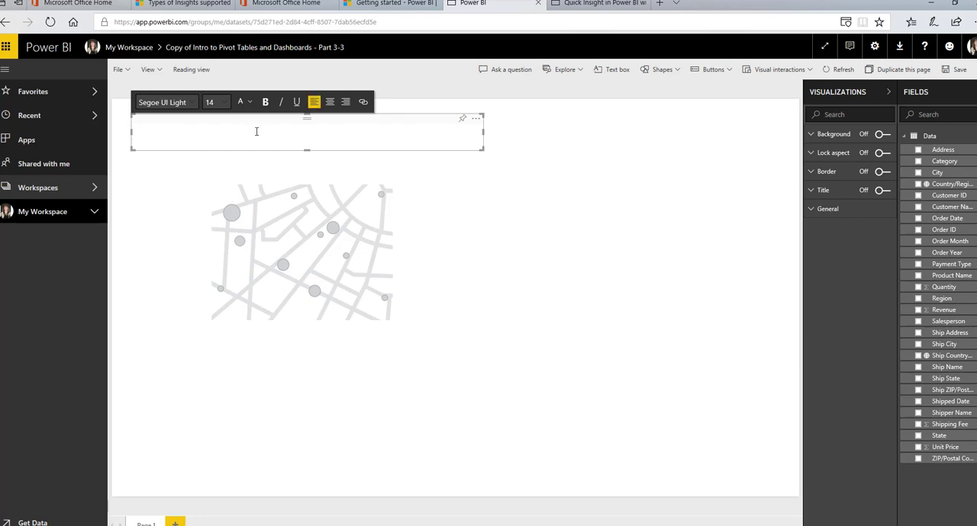
pyautogui.write('ABC Glo')
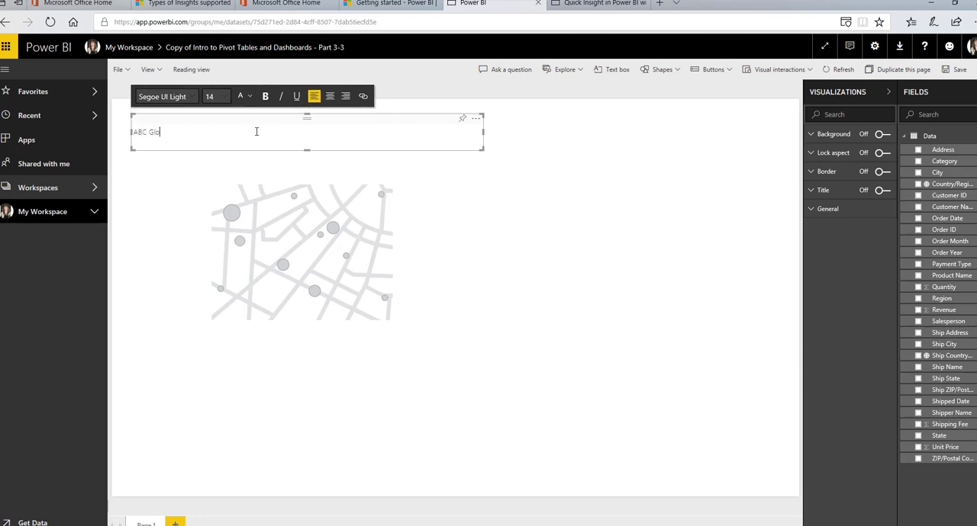
pyautogui.write('bal')
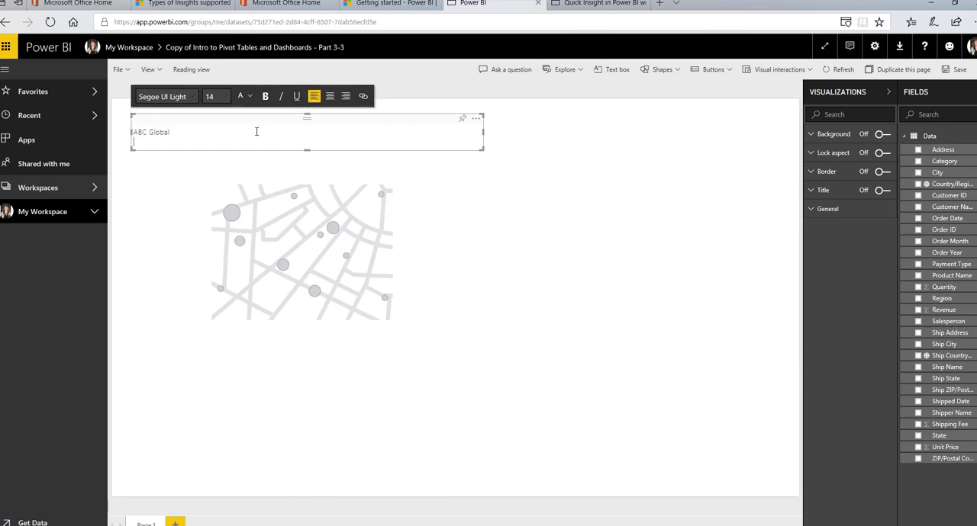
pyautogui.write('Information - year 2014')
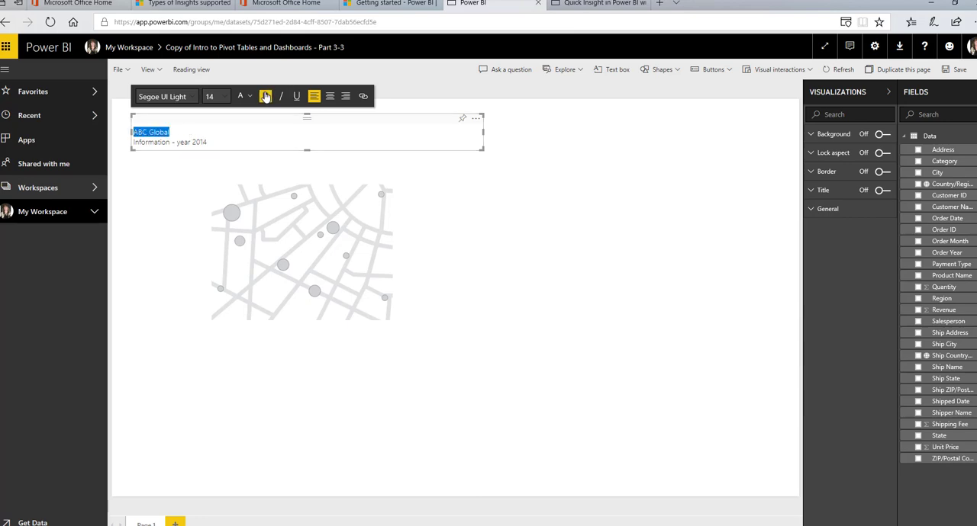
pyautogui.click(222, 96)
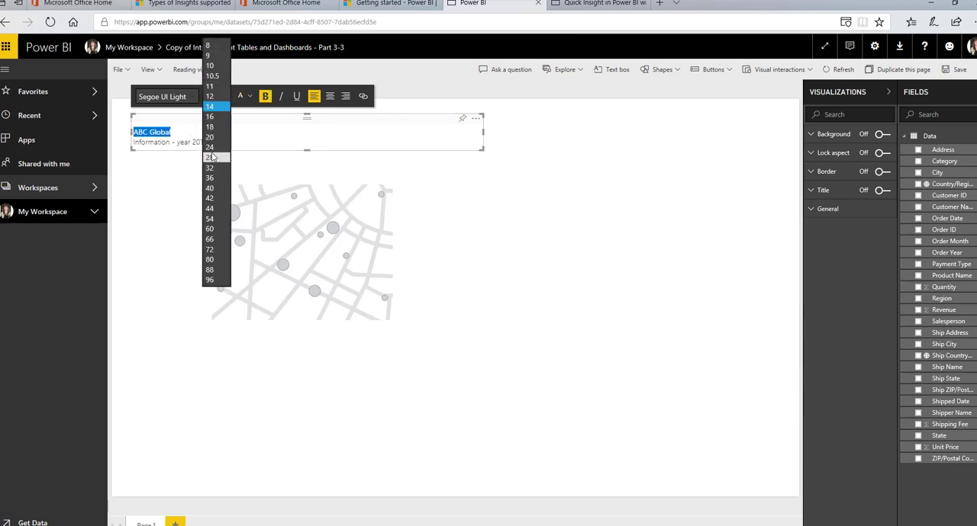
pyautogui.click(210, 155)
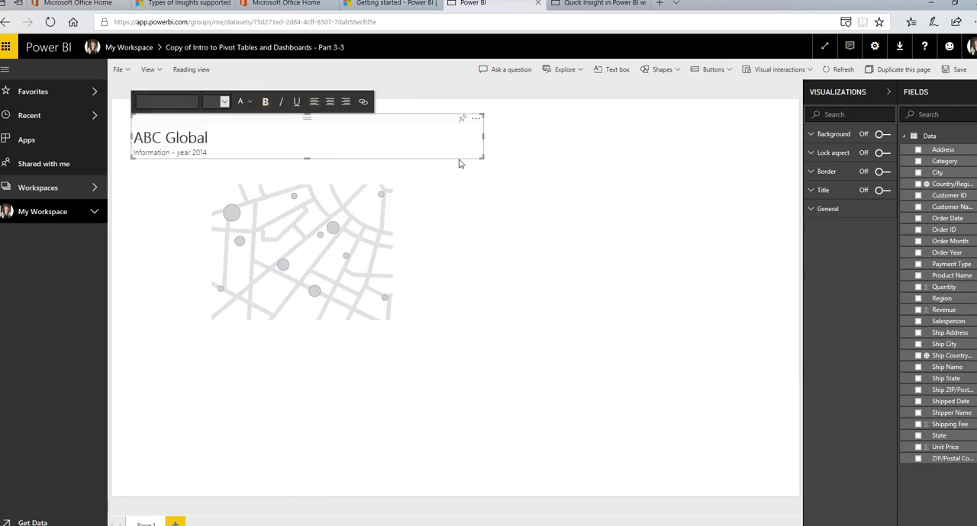
pyautogui.click(303, 251)
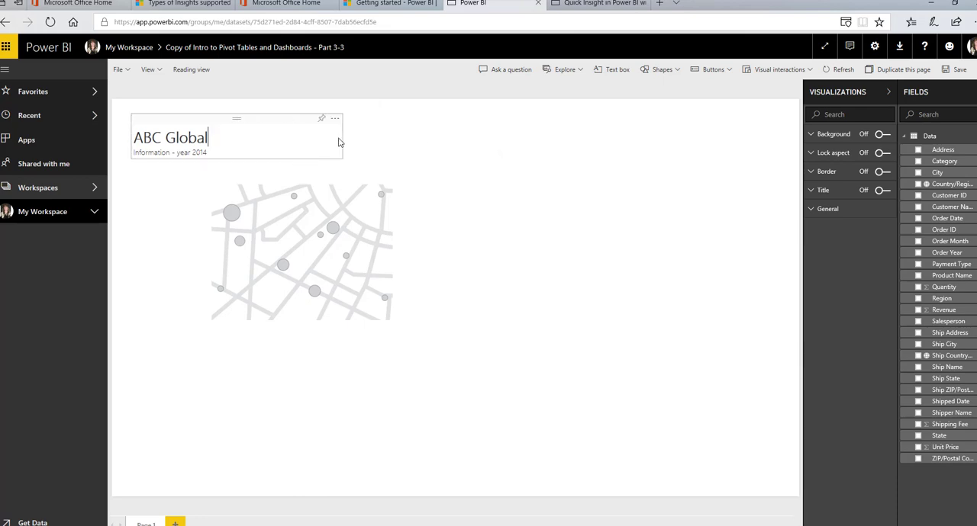
# Give the map State as Location and Revenue as Size to shade US states by revenue
pyautogui.click(348, 236)
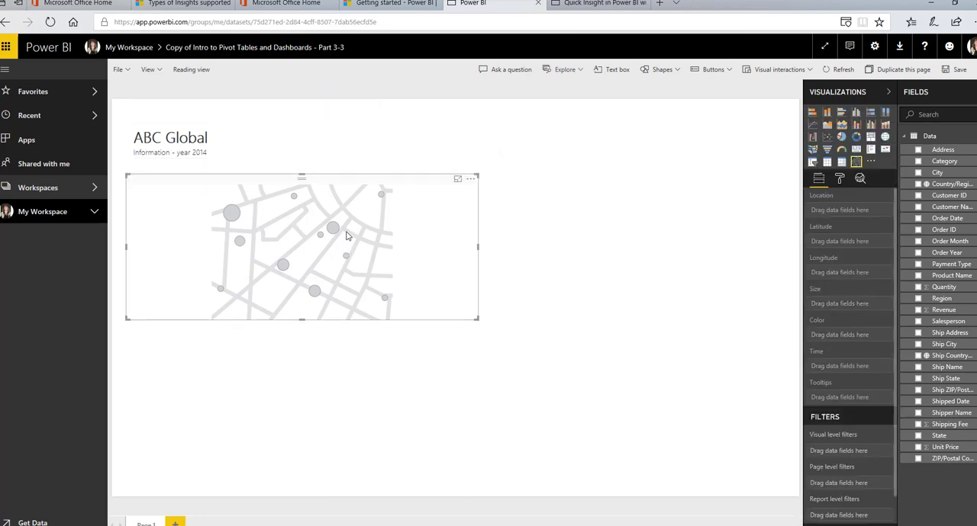
pyautogui.moveTo(843, 350)
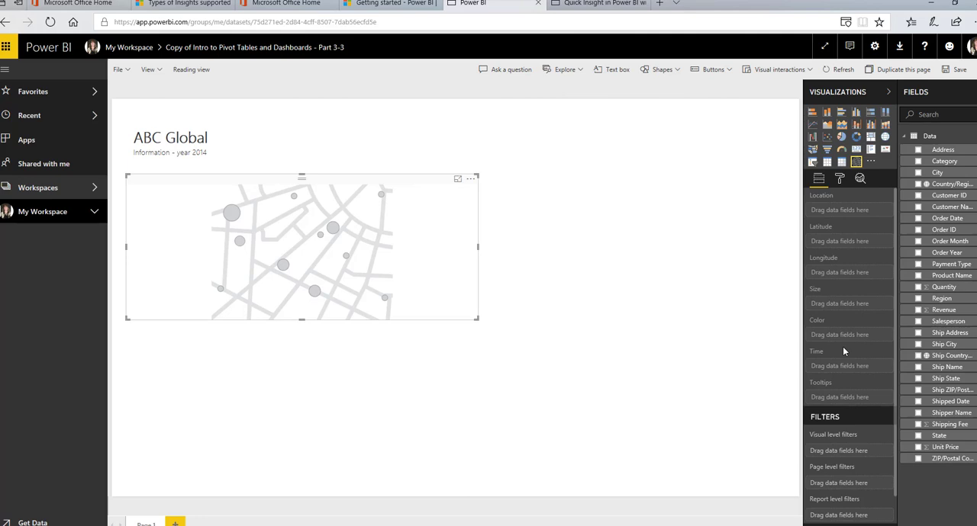
pyautogui.moveTo(346, 235)
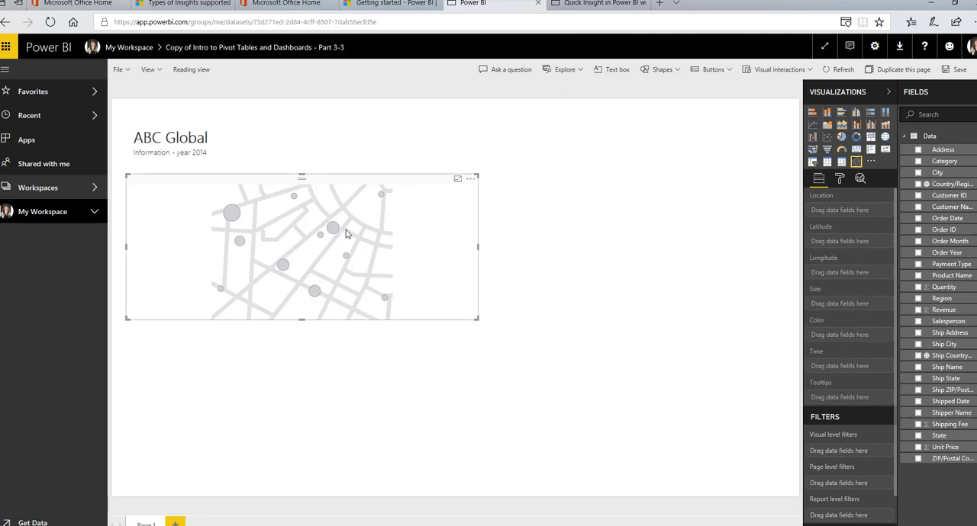
pyautogui.moveTo(476, 244)
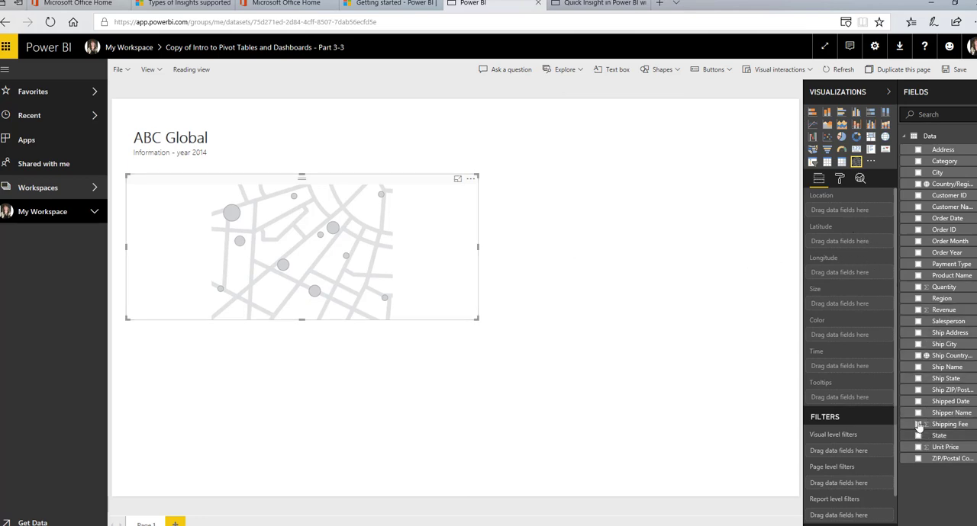
pyautogui.moveTo(940, 437); pyautogui.dragTo(848, 210)
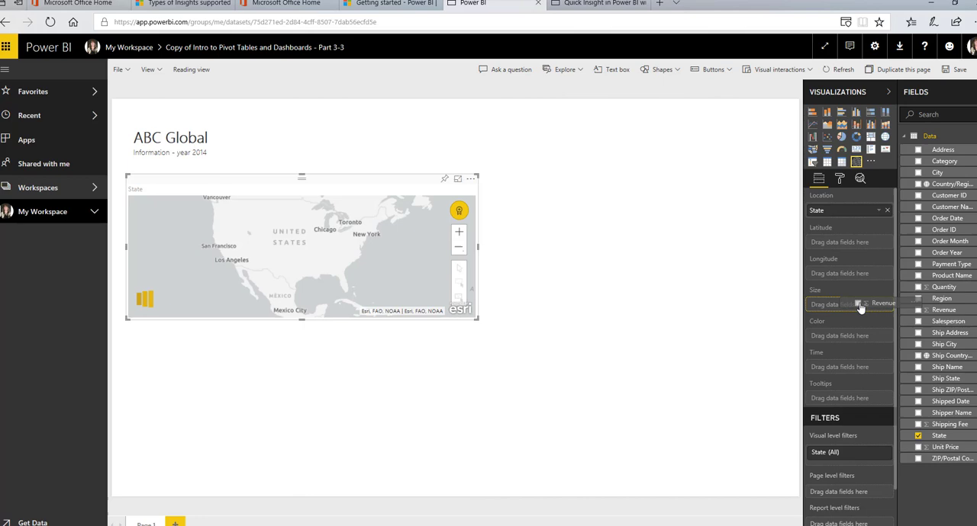
pyautogui.moveTo(943, 310); pyautogui.dragTo(839, 303)
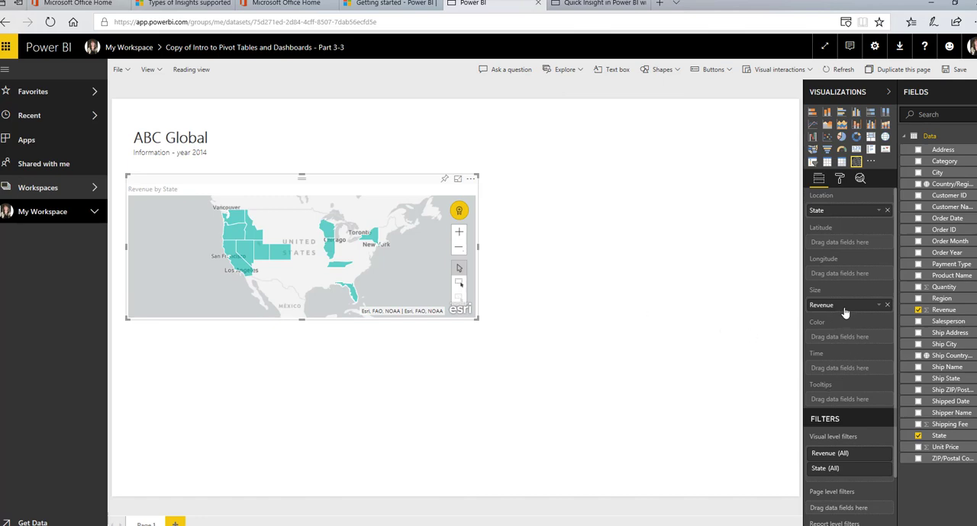
pyautogui.moveTo(271, 250)
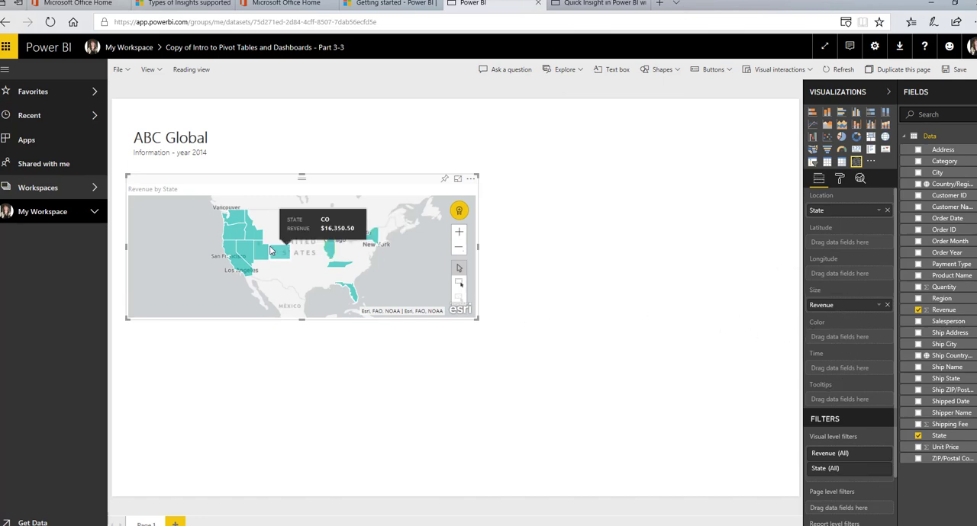
pyautogui.moveTo(376, 231)
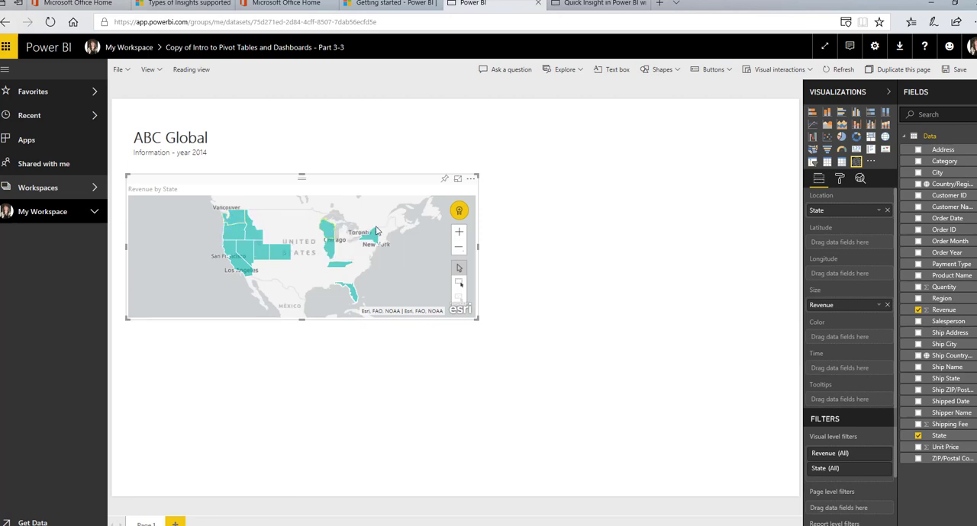
pyautogui.moveTo(360, 273)
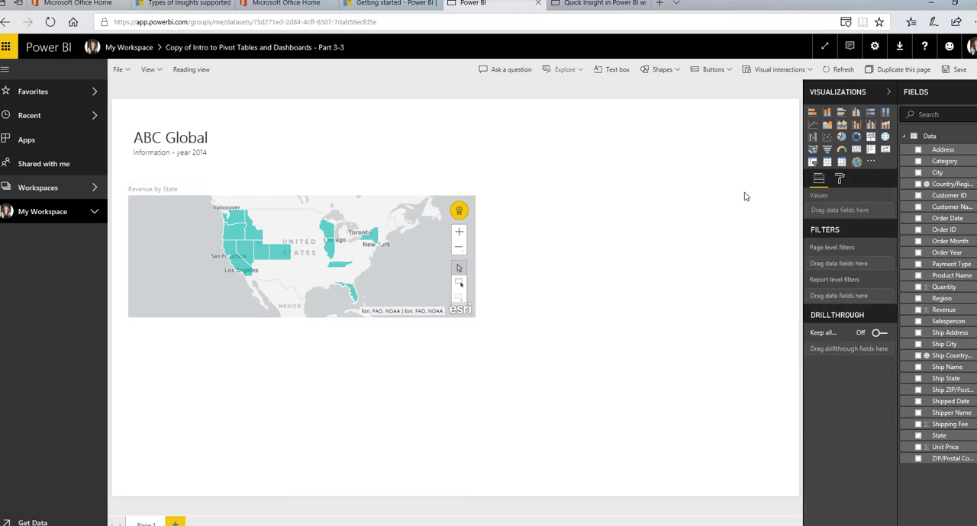
# Add a clustered column chart right of the map showing Revenue by Salesperson
pyautogui.click(846, 122)
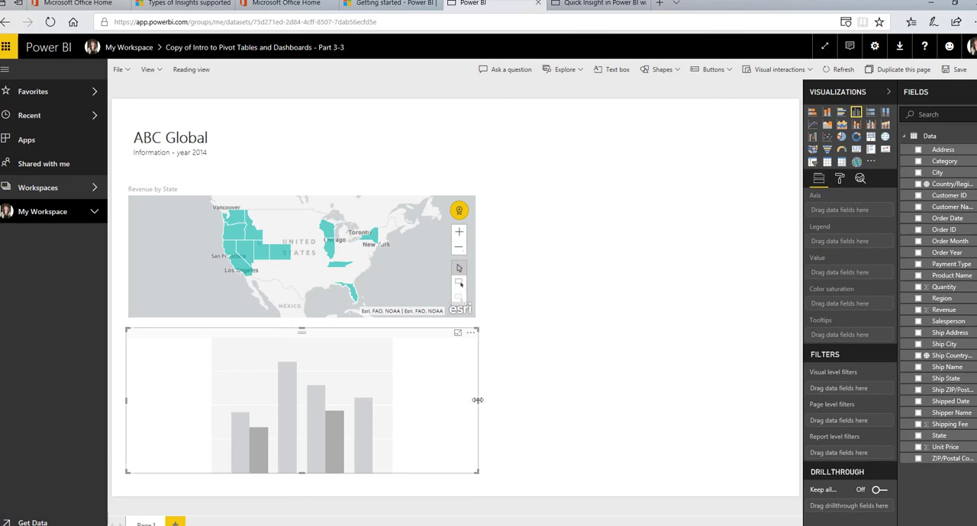
pyautogui.moveTo(302, 400); pyautogui.dragTo(641, 290)
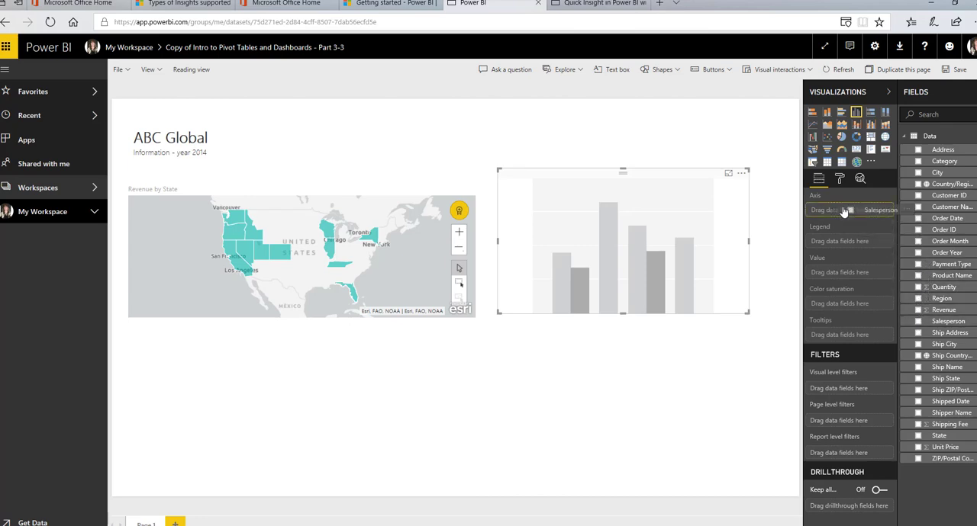
pyautogui.click(925, 336)
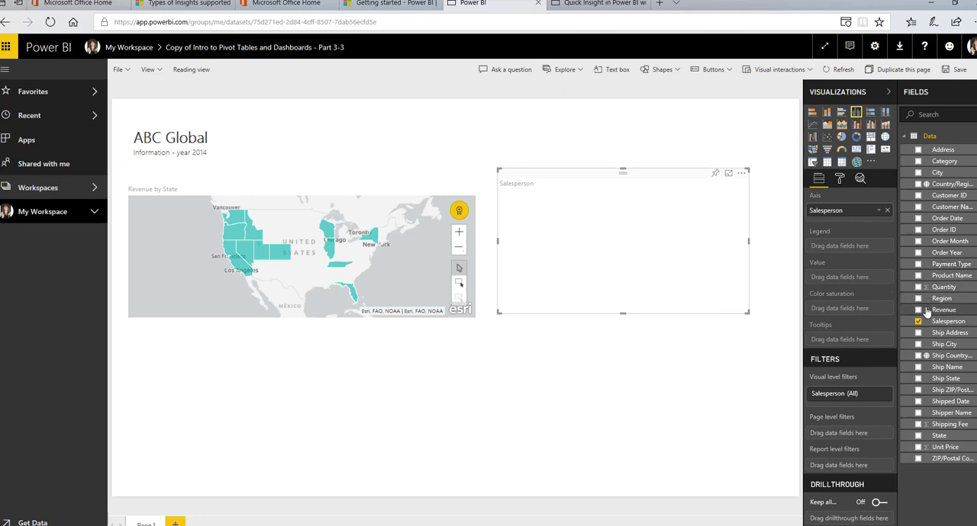
pyautogui.click(917, 310)
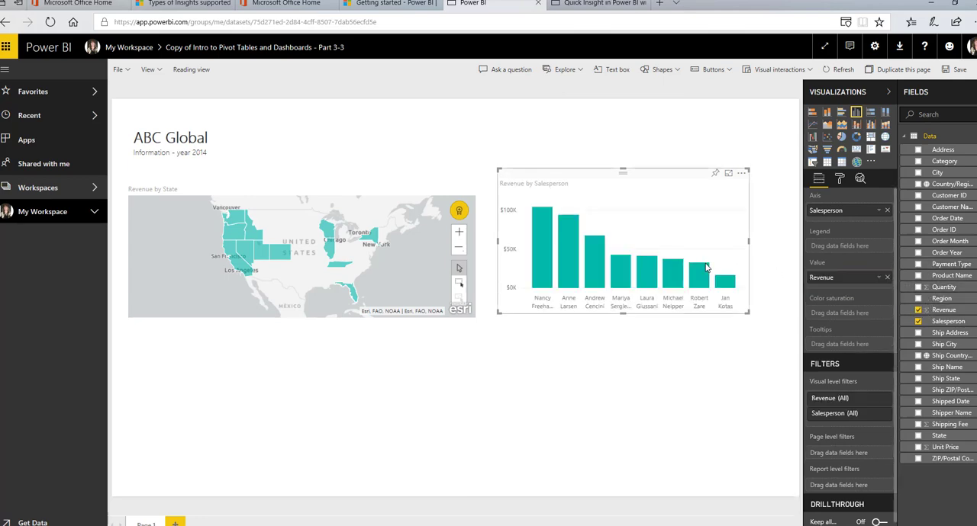
pyautogui.moveTo(703, 265)
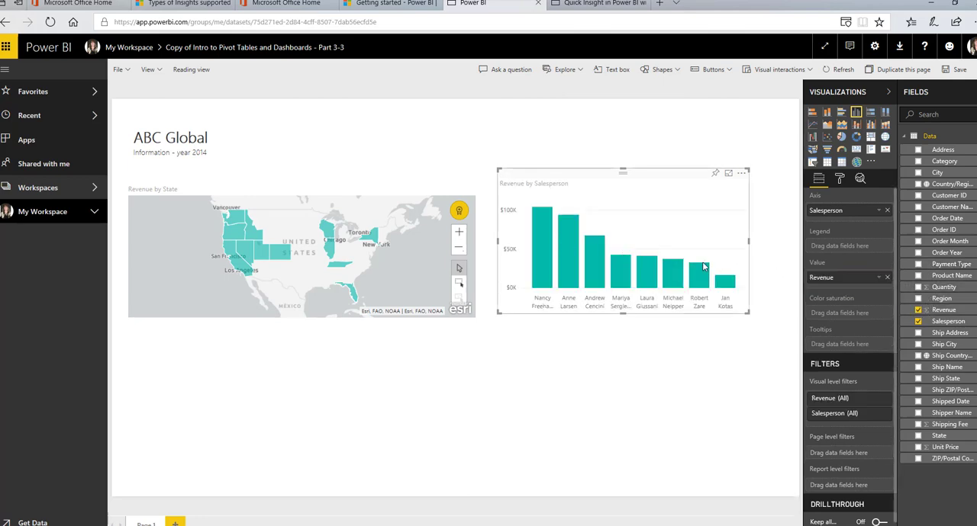
pyautogui.moveTo(363, 338)
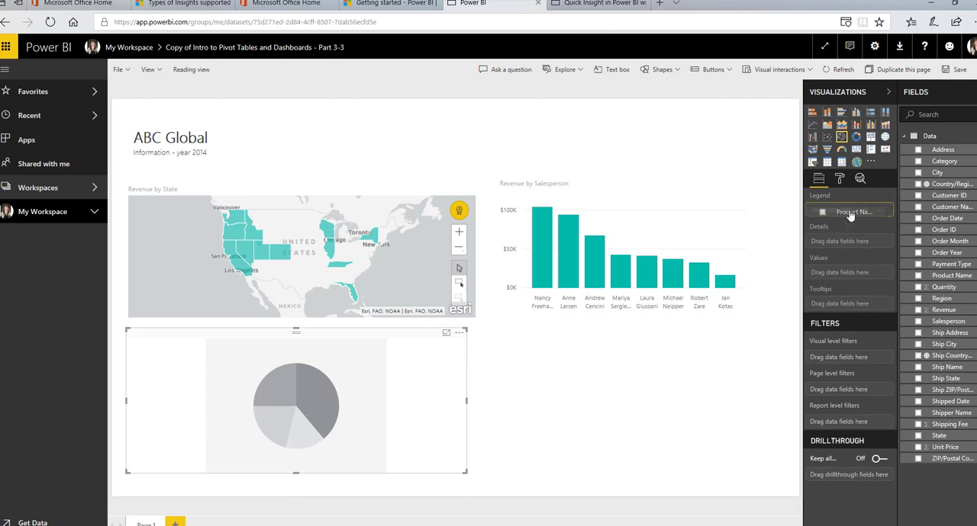
pyautogui.click(912, 275)
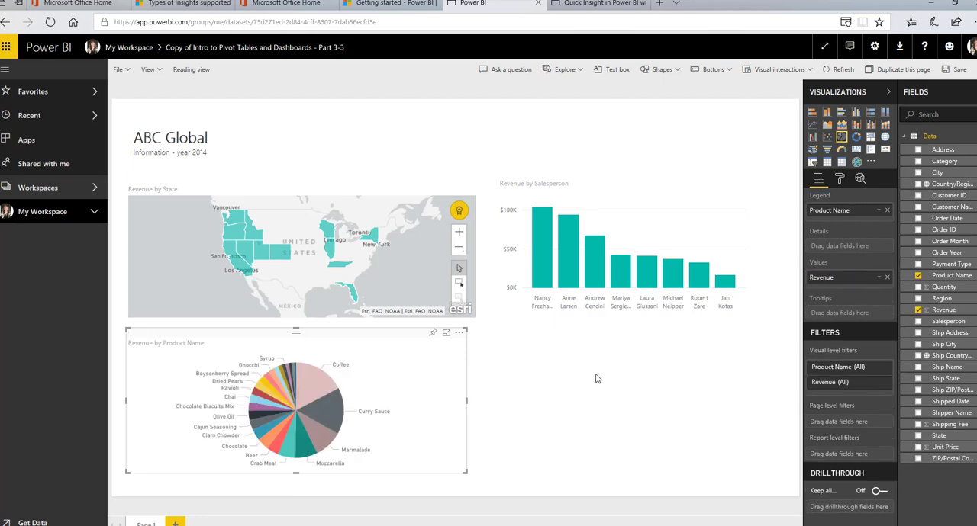
pyautogui.moveTo(319, 381)
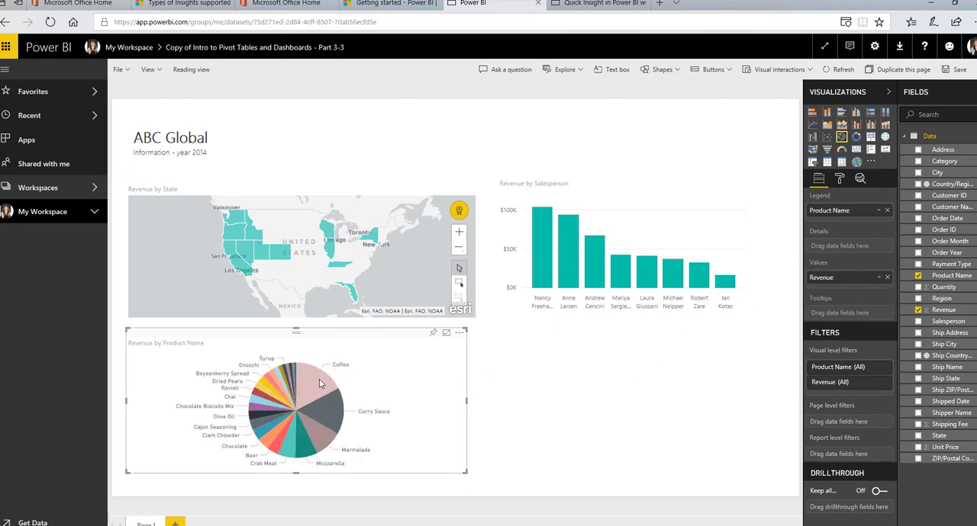
pyautogui.moveTo(320, 383)
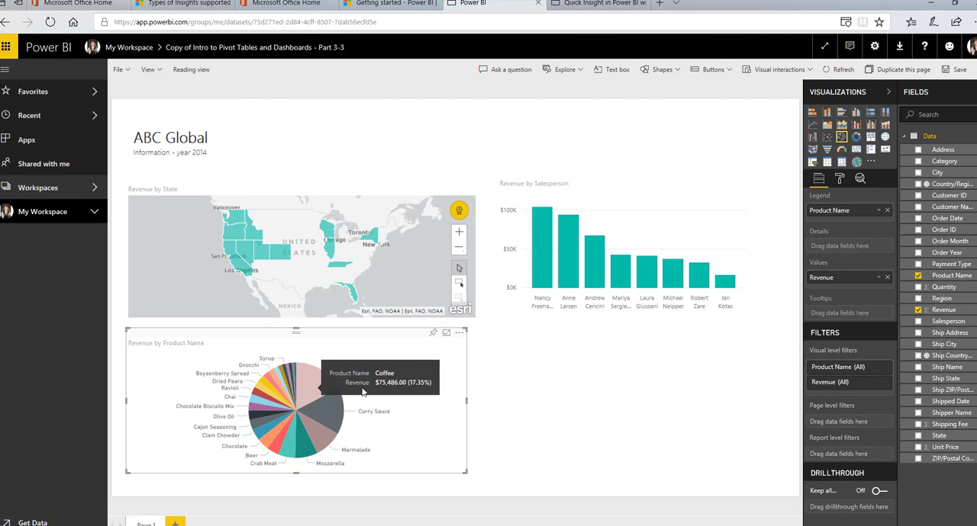
pyautogui.moveTo(937, 280)
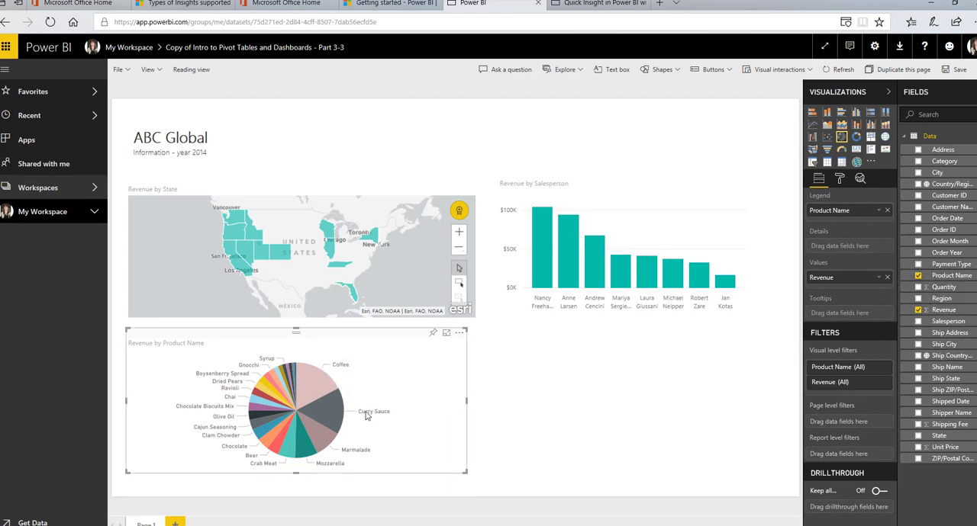
pyautogui.moveTo(469, 406)
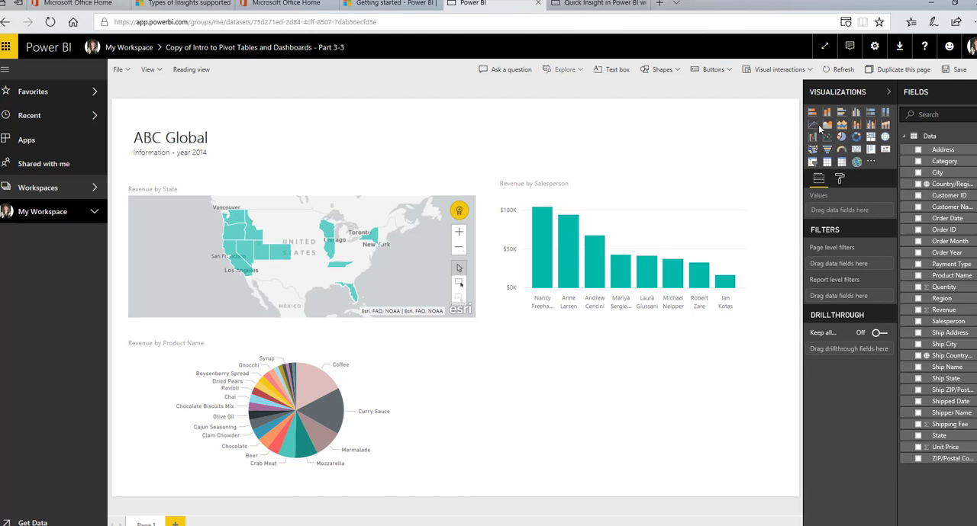
# Add a Revenue by Order Month line chart beside the pie chart
pyautogui.click(812, 125)
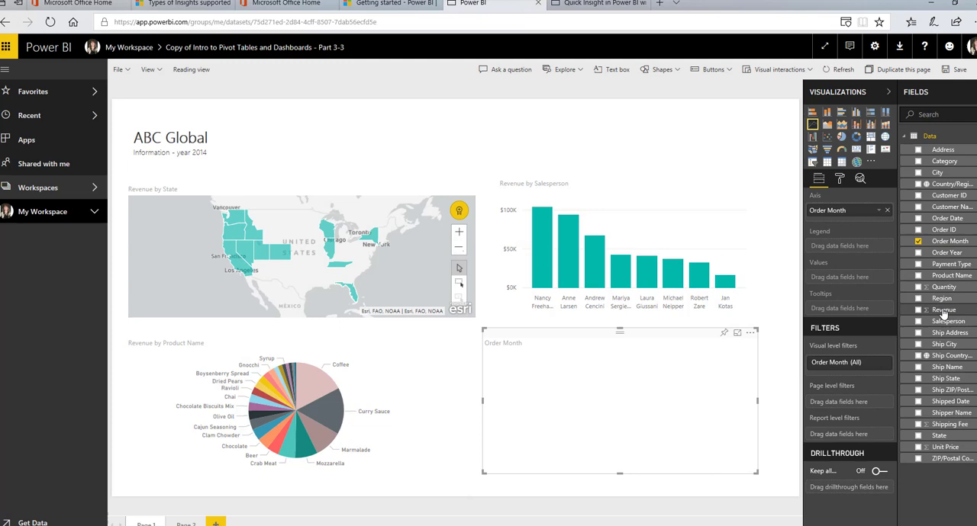
pyautogui.moveTo(943, 310); pyautogui.dragTo(848, 278)
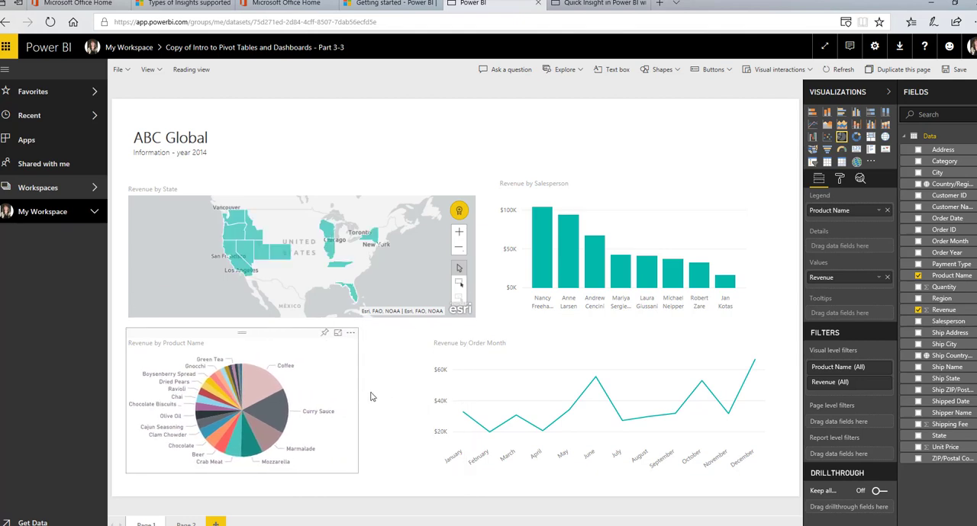
pyautogui.click(592, 400)
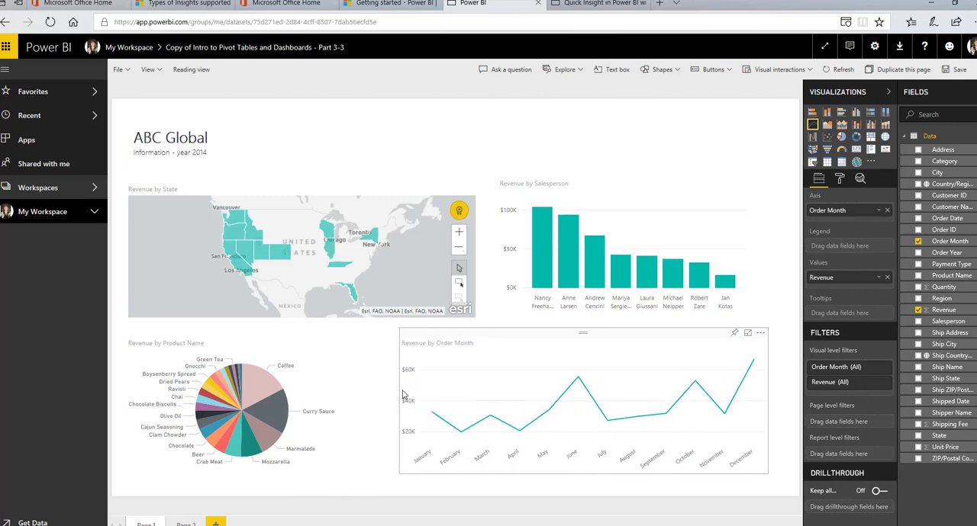
pyautogui.moveTo(508, 440)
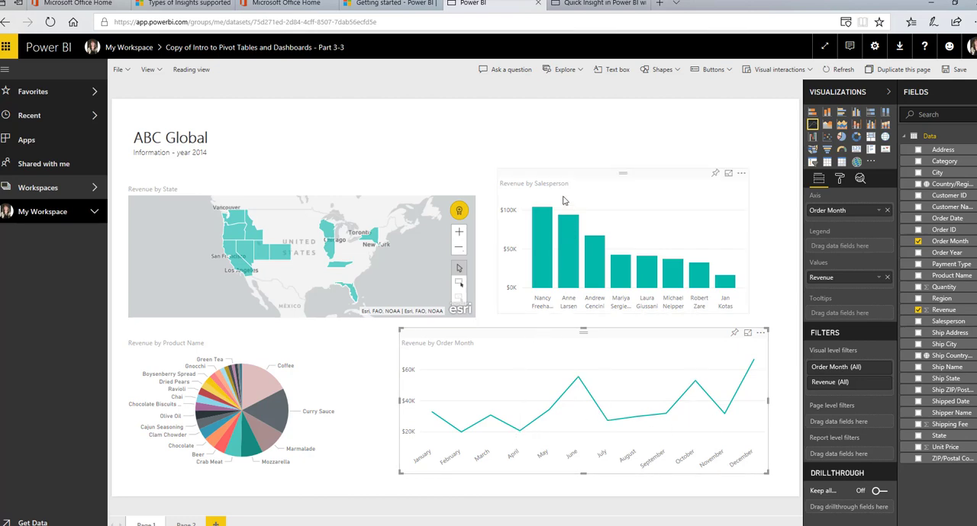
pyautogui.moveTo(574, 235)
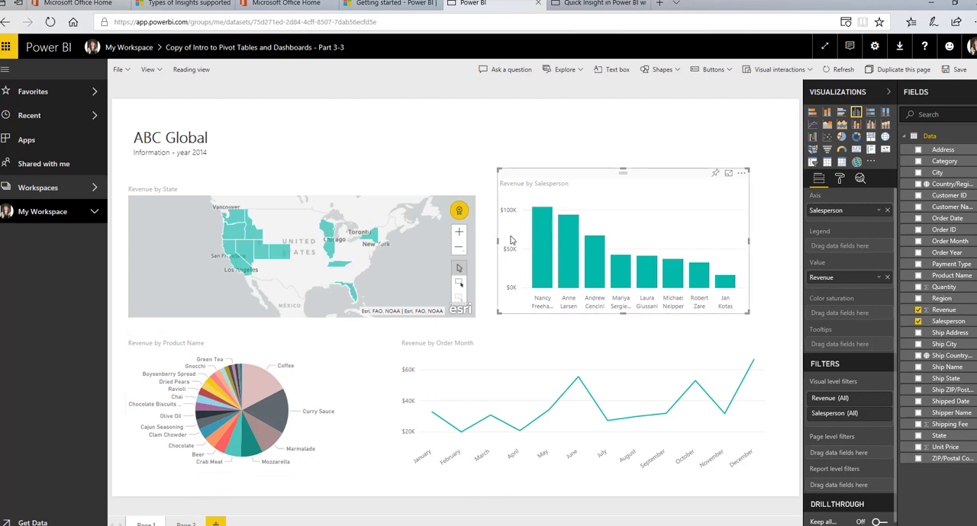
pyautogui.moveTo(541, 245)
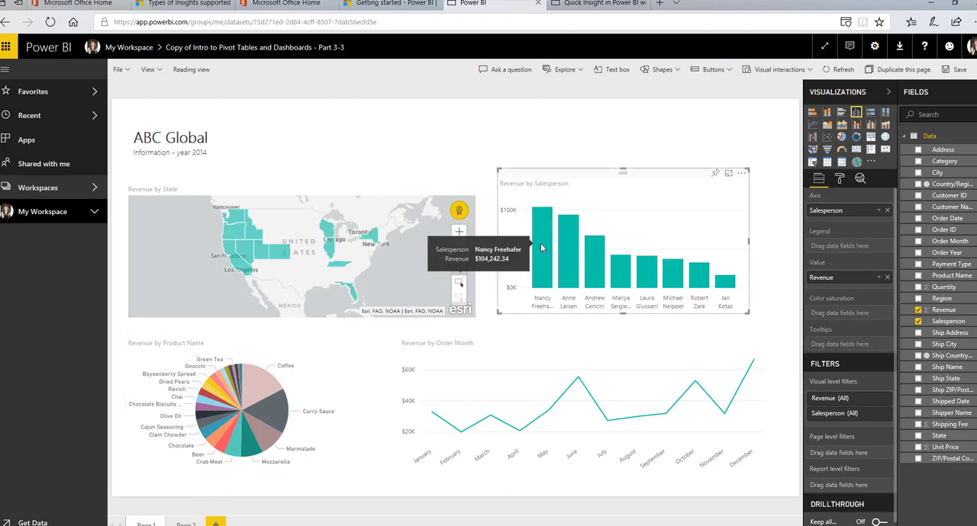
pyautogui.moveTo(414, 244)
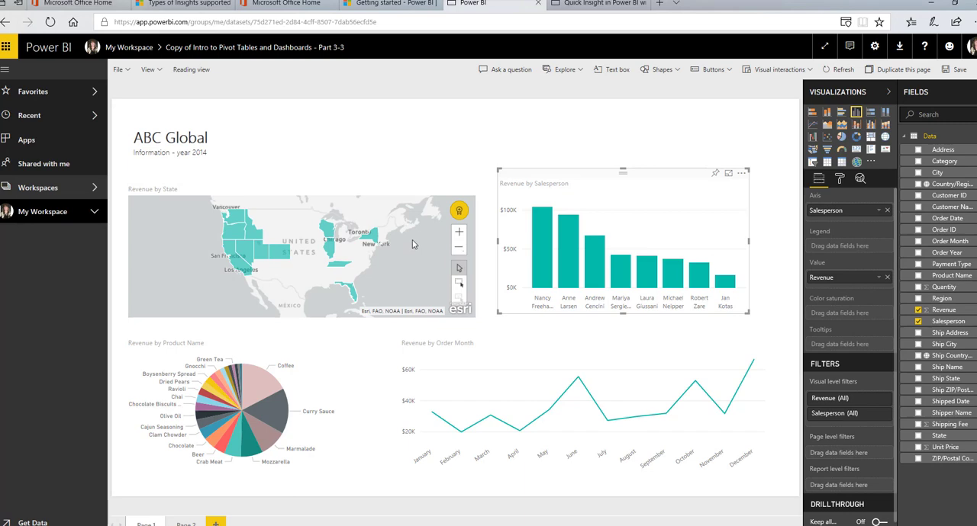
pyautogui.moveTo(544, 241)
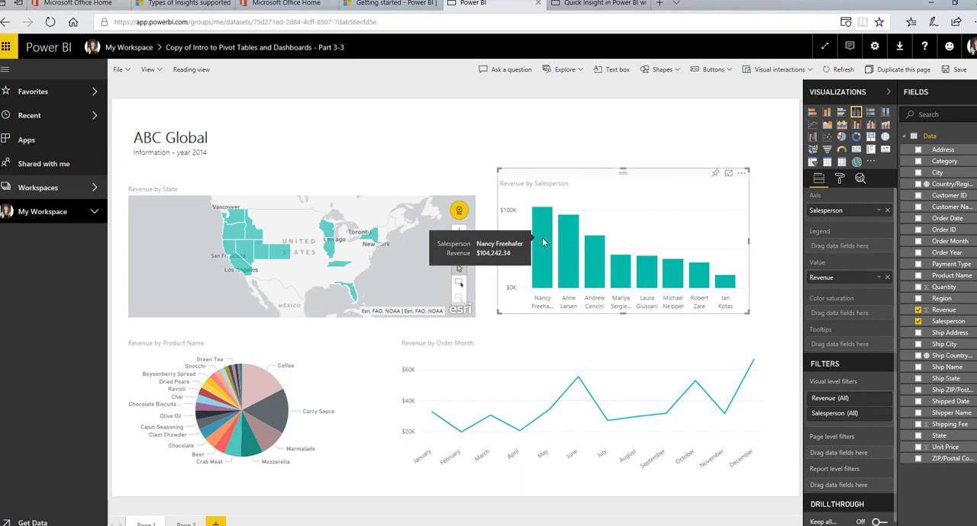
pyautogui.moveTo(402, 223)
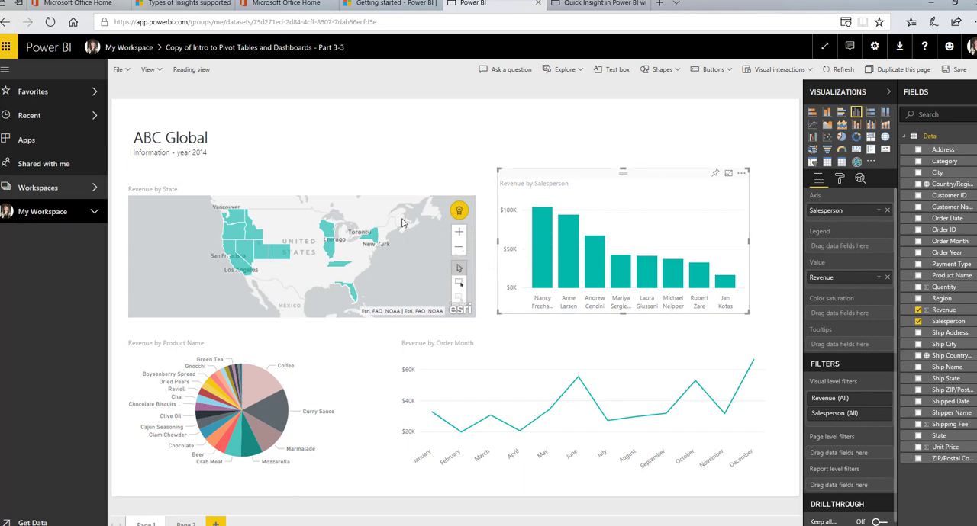
# Save the report as 'ABC Global Report - practice 2' and go back to My Workspace
pyautogui.click(116, 70)
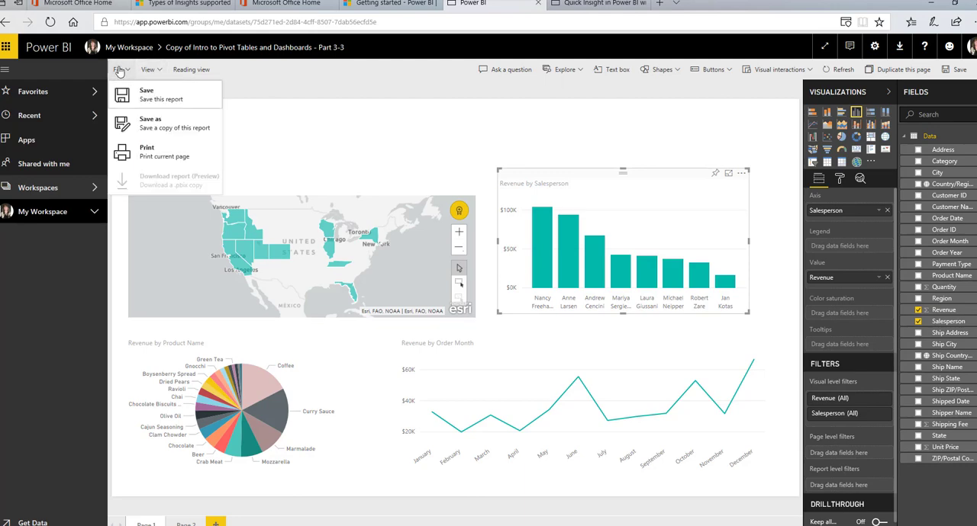
pyautogui.click(149, 122)
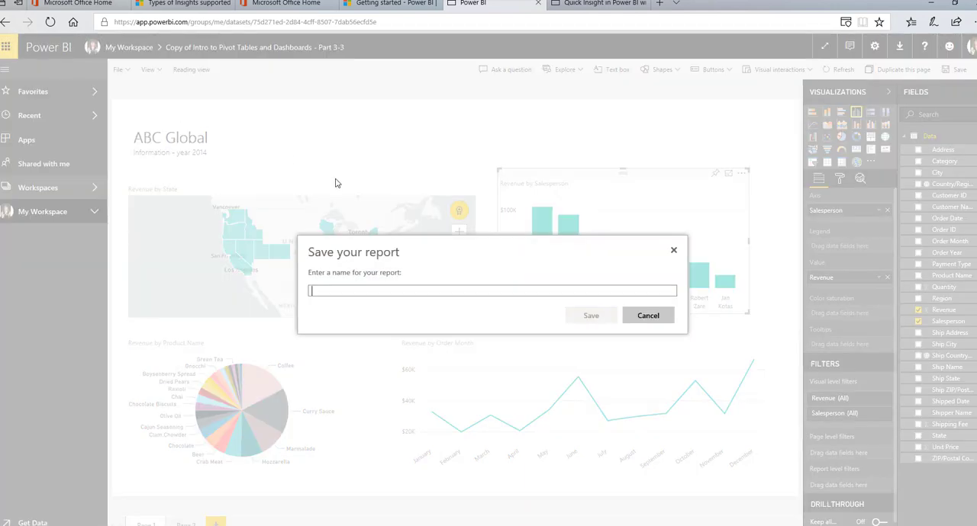
pyautogui.write('ABC Global')
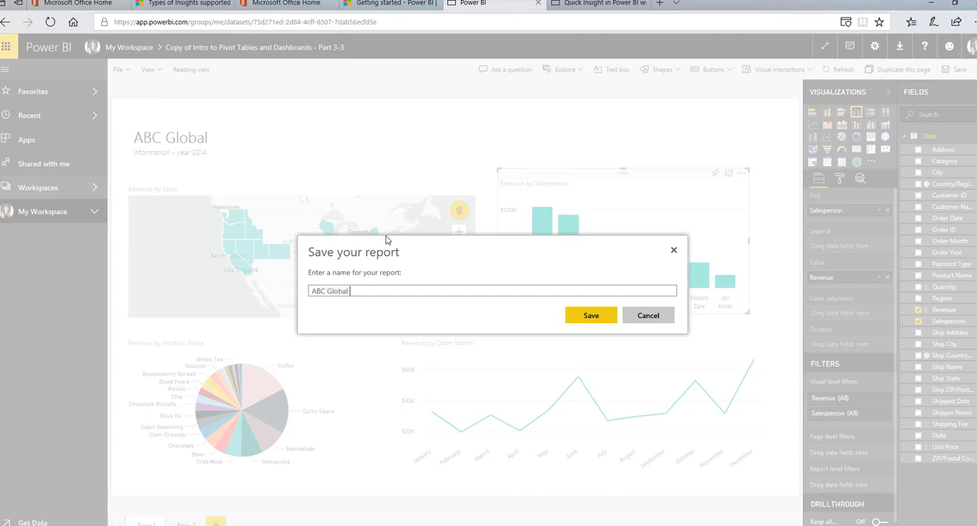
pyautogui.write('Report - 2')
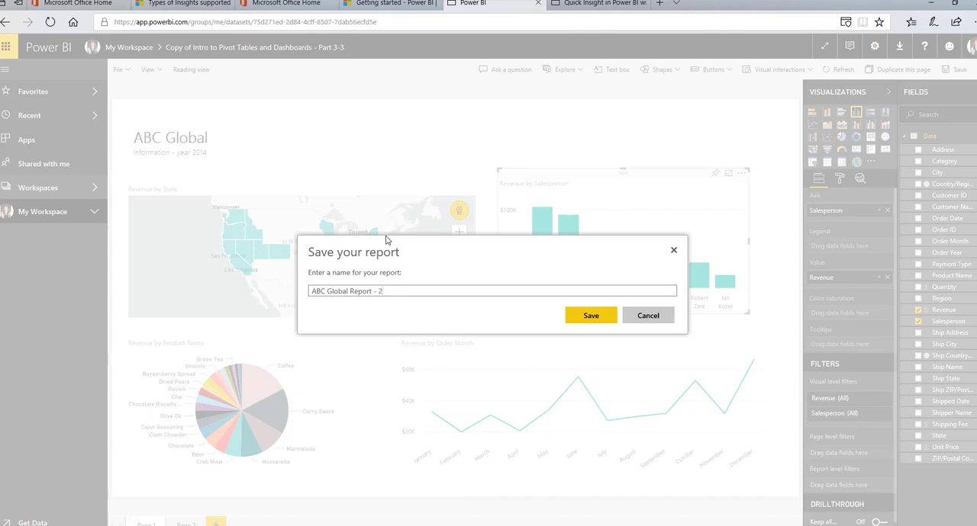
pyautogui.press('Backspace')
pyautogui.write('practice ')
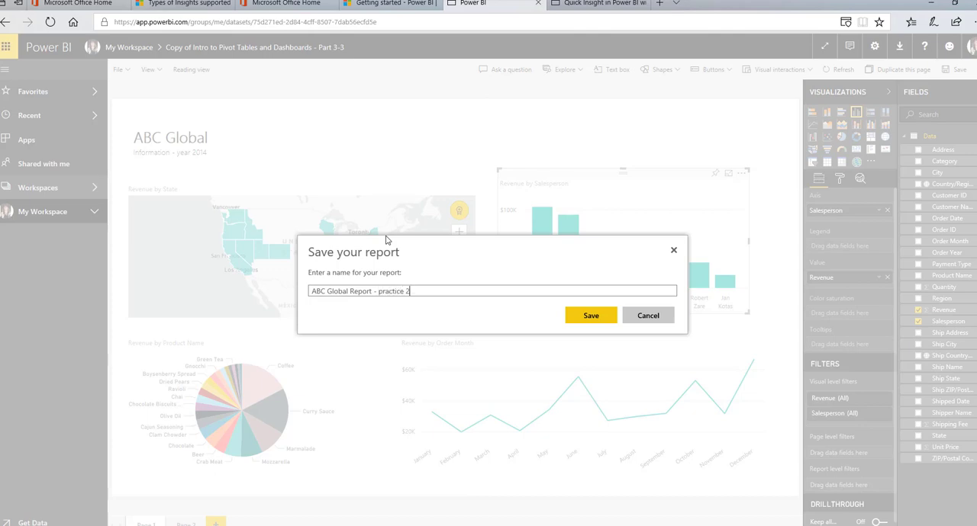
pyautogui.click(589, 314)
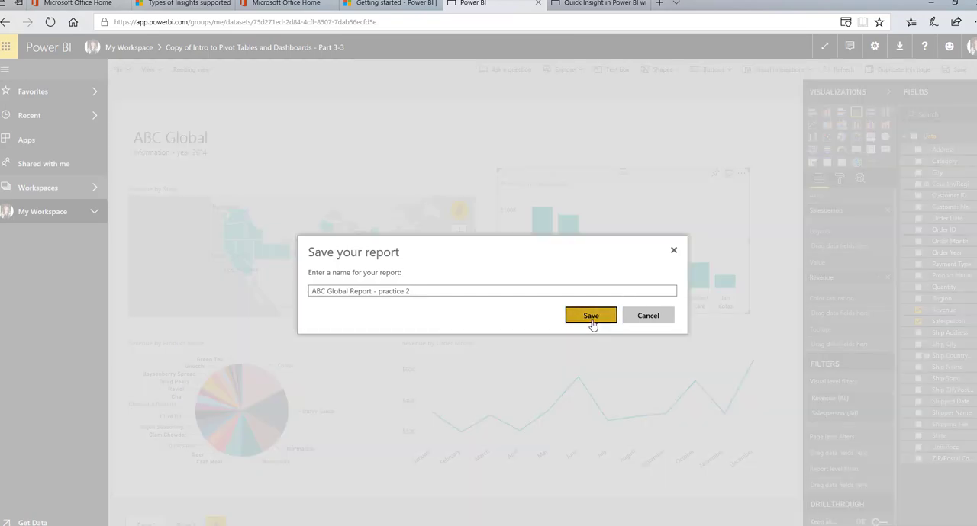
pyautogui.click(589, 314)
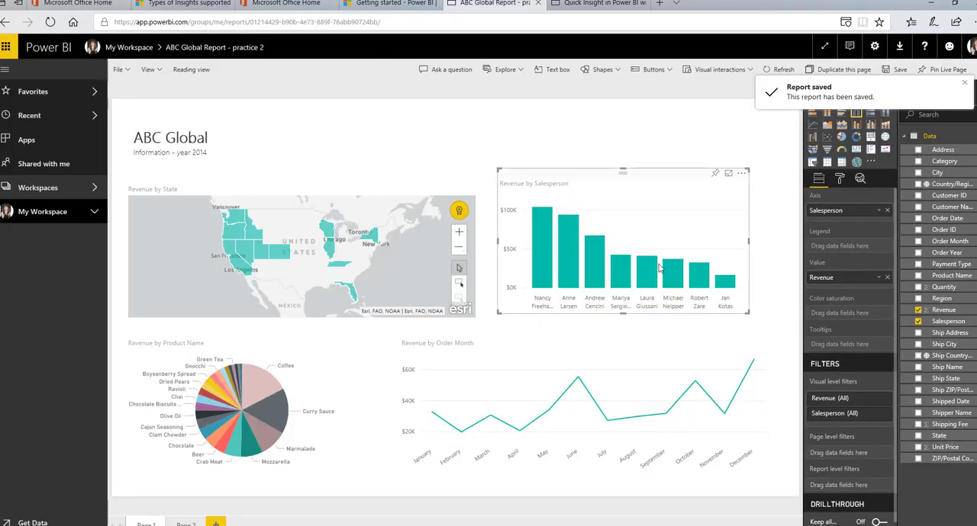
pyautogui.moveTo(47, 191)
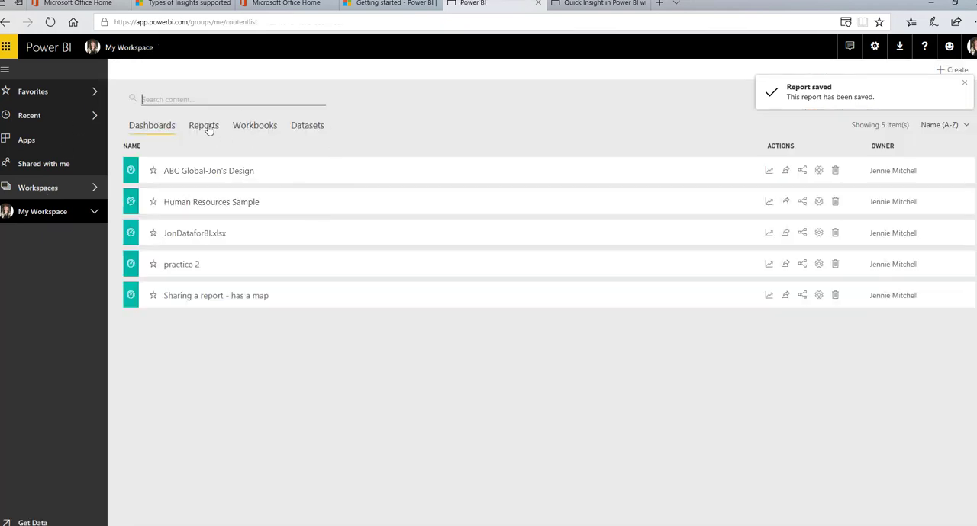
# Open 'ABC Global Report - practice 2' from My Workspace's Reports list in reading view
pyautogui.click(203, 125)
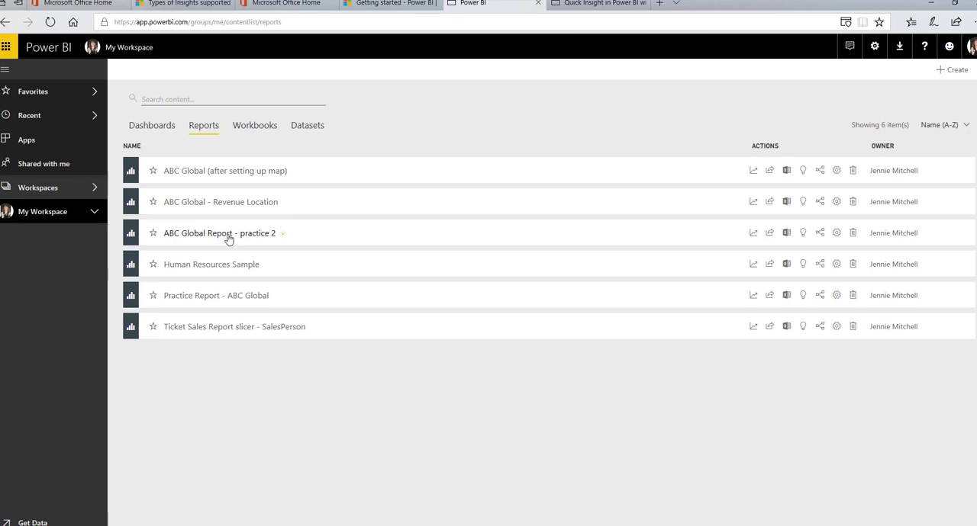
pyautogui.click(220, 232)
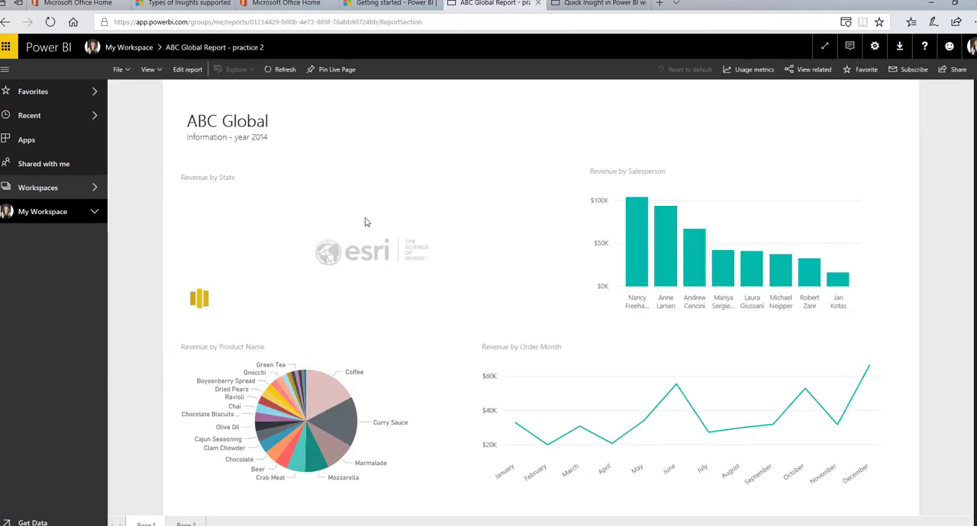
pyautogui.moveTo(512, 258)
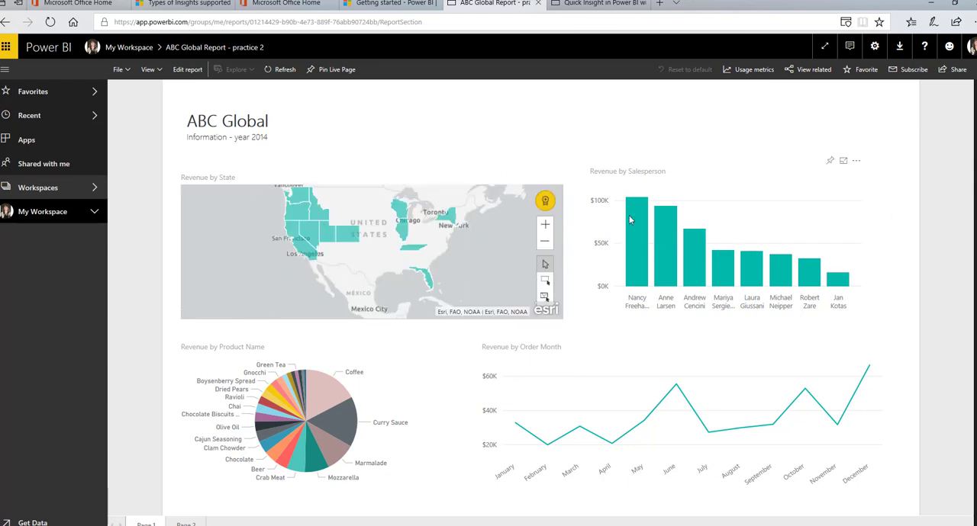
pyautogui.moveTo(513, 186)
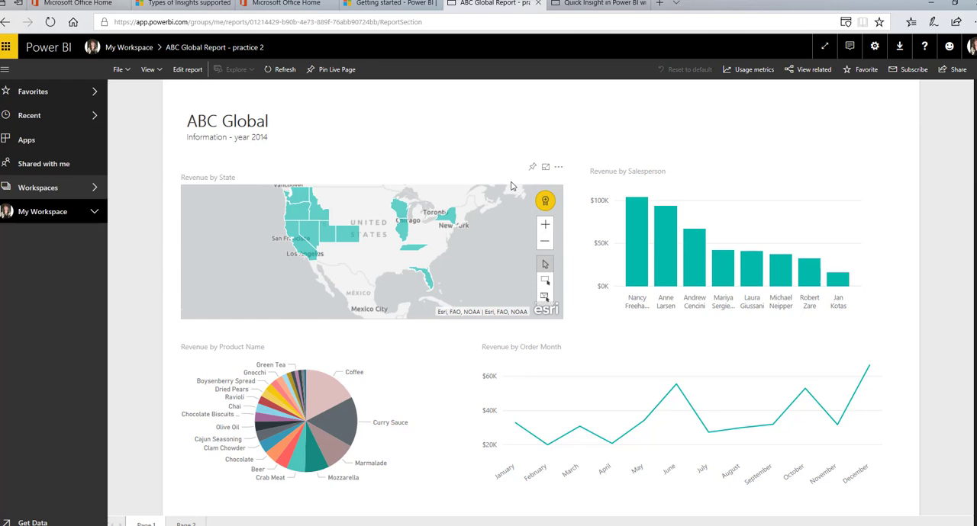
pyautogui.moveTo(452, 153)
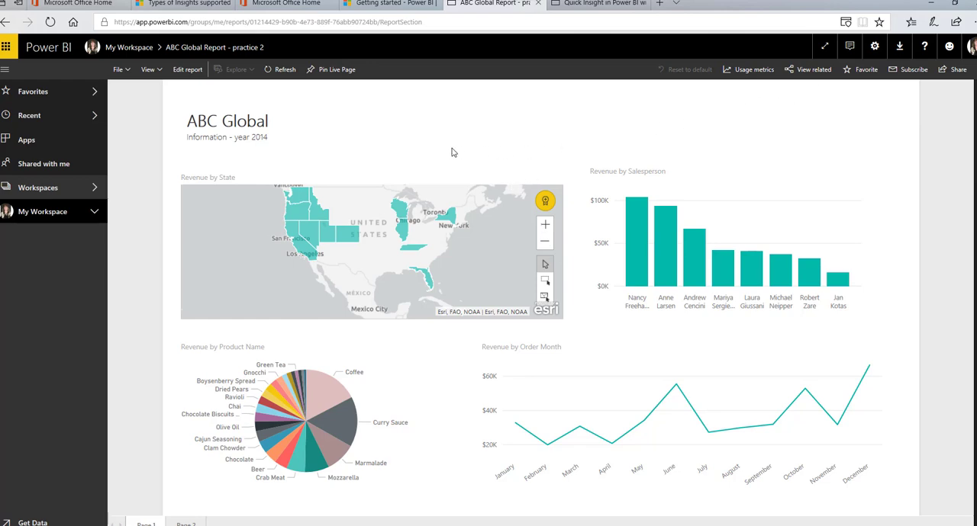
pyautogui.moveTo(452, 150)
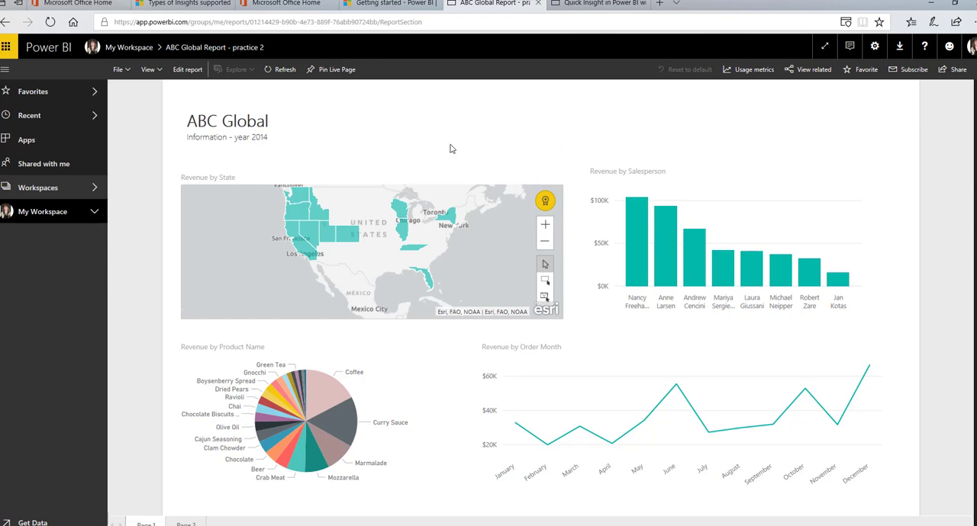